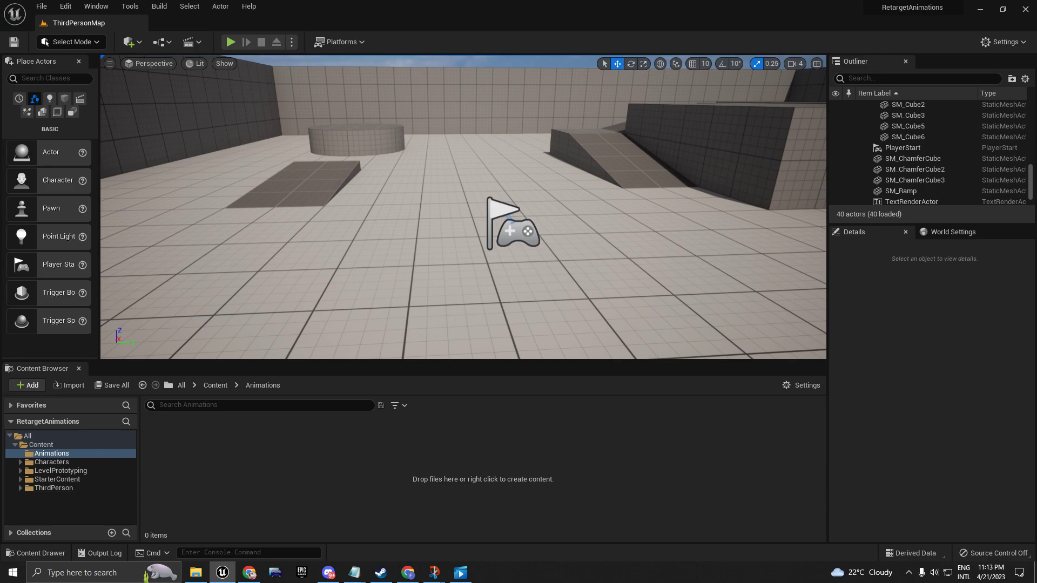
{"action": "mouse_move", "coordinate": [287, 356]}
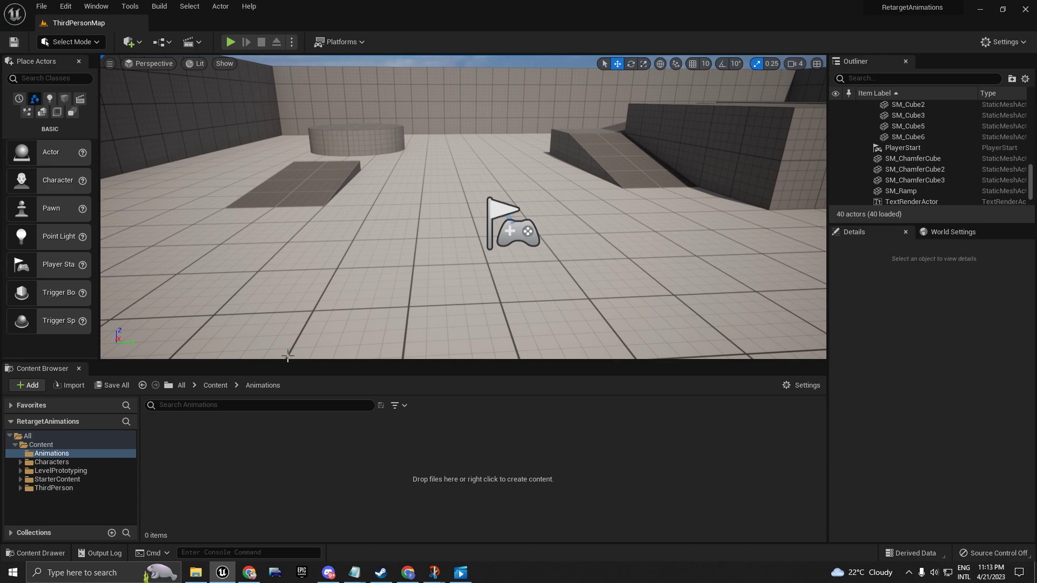
{"action": "mouse_move", "coordinate": [60, 336]}
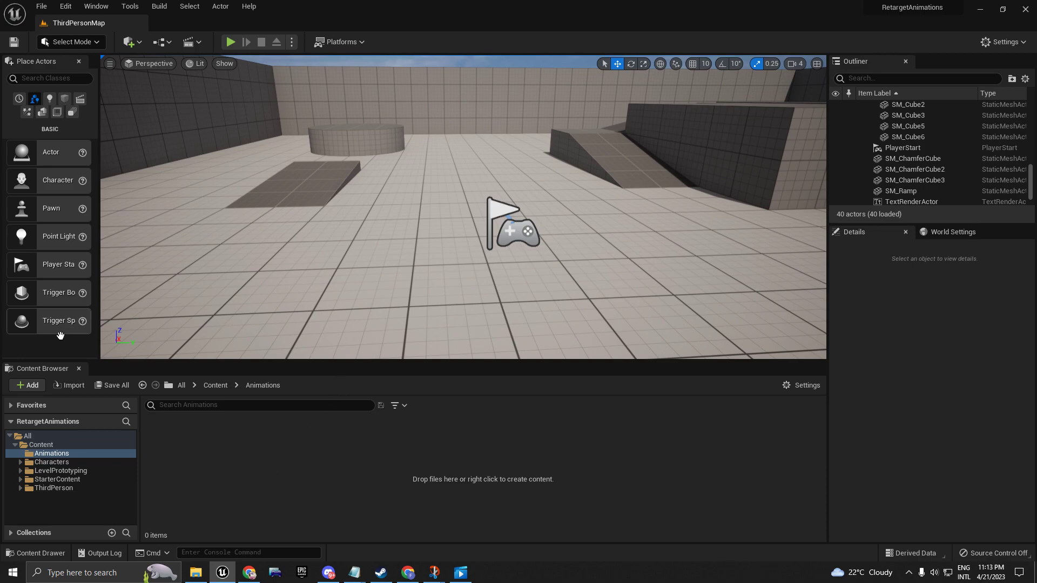
Browse Content > Characters > Mannequin_UE4 and select SK_Mannequin_Skeleton.
{"action": "left_click", "coordinate": [215, 385]}
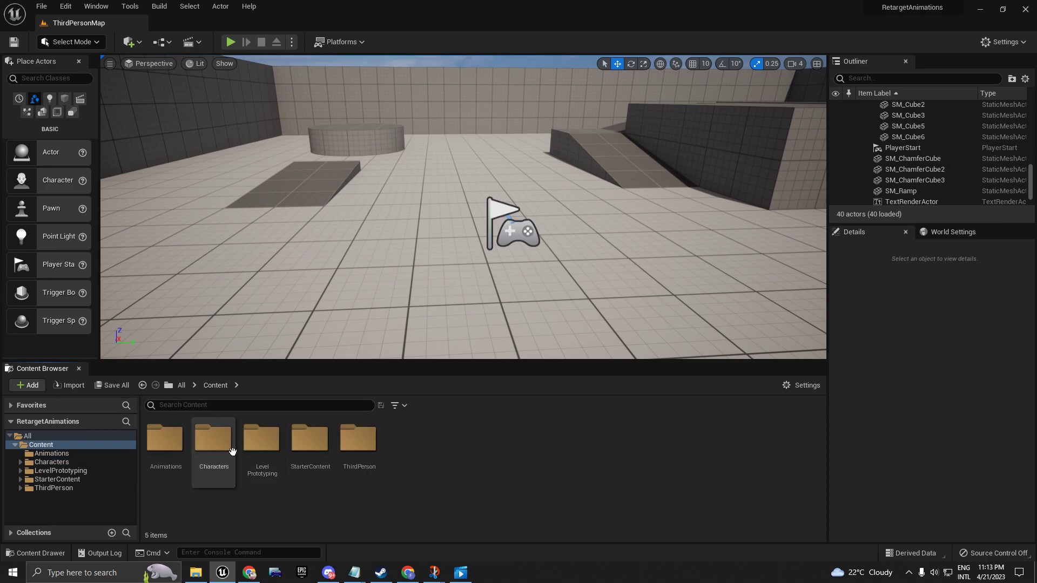
{"action": "mouse_move", "coordinate": [213, 440]}
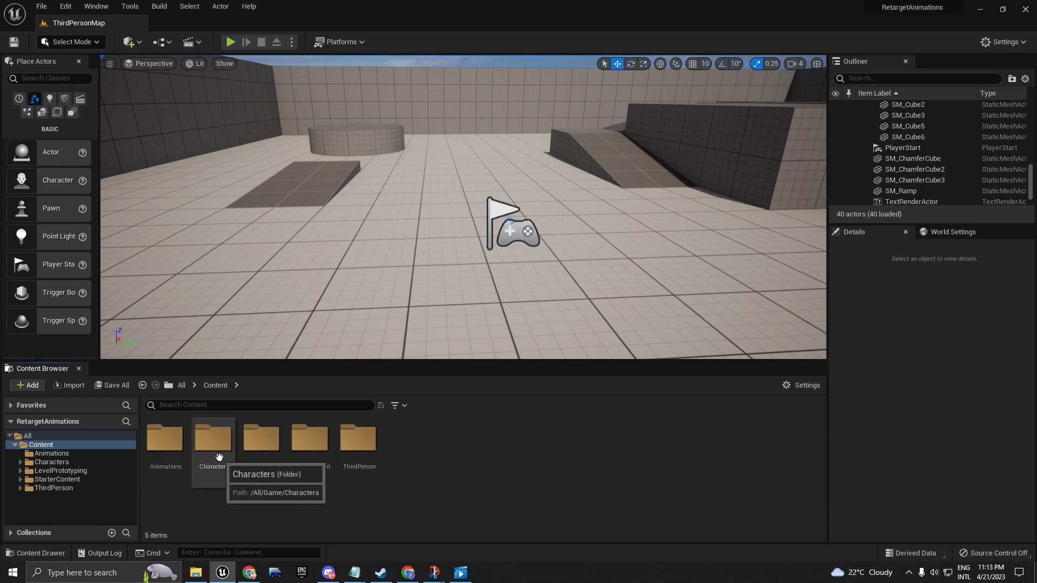
{"action": "double_click", "coordinate": [211, 440]}
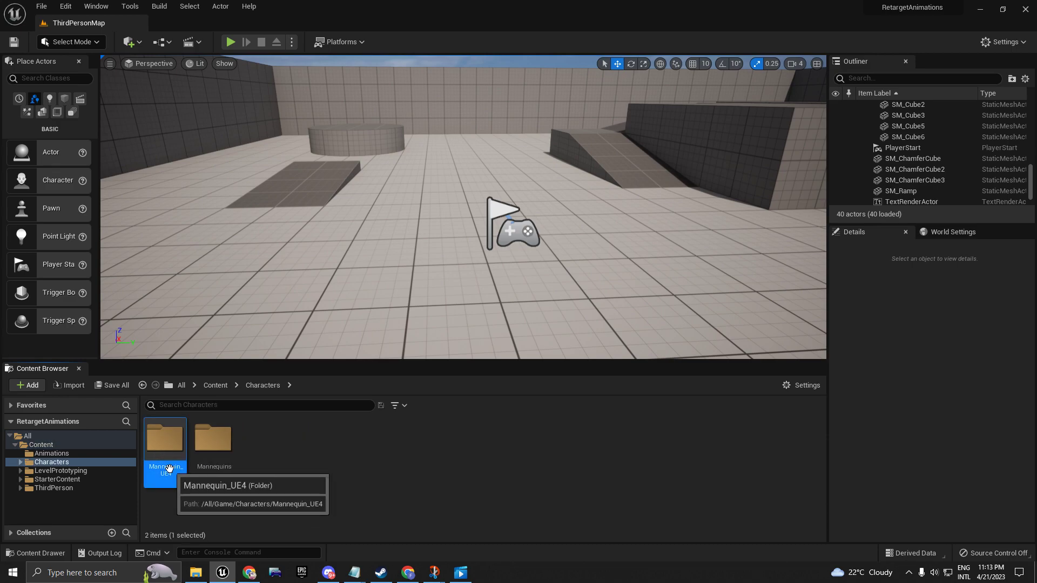
{"action": "double_click", "coordinate": [165, 439]}
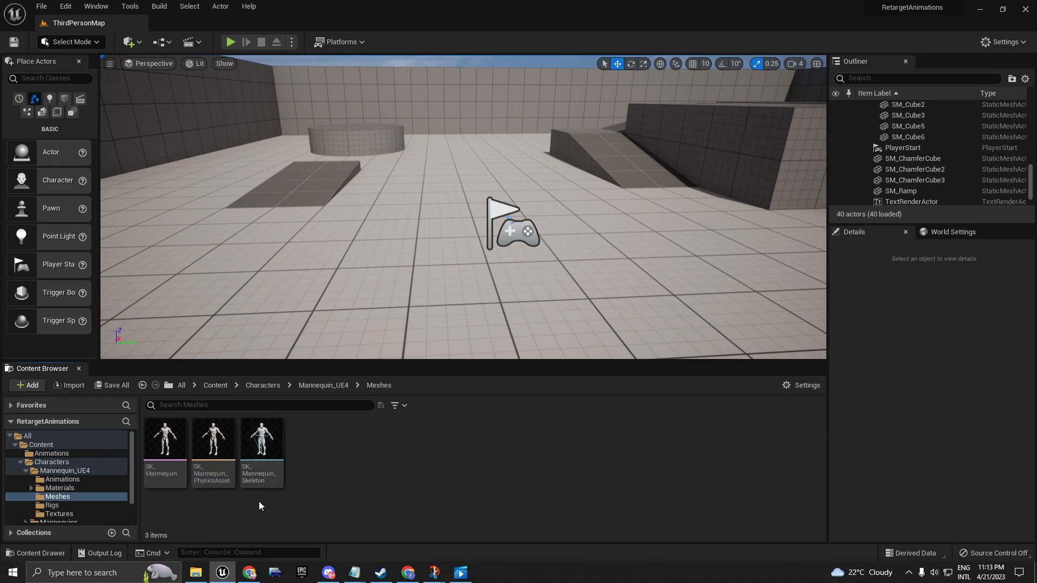
{"action": "left_click", "coordinate": [261, 438]}
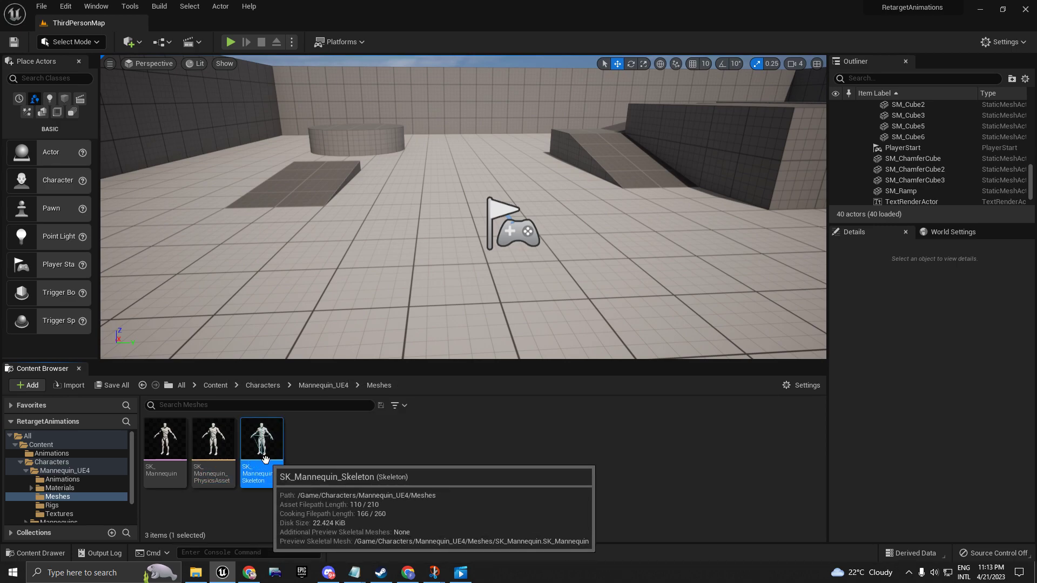
{"action": "mouse_move", "coordinate": [204, 393]}
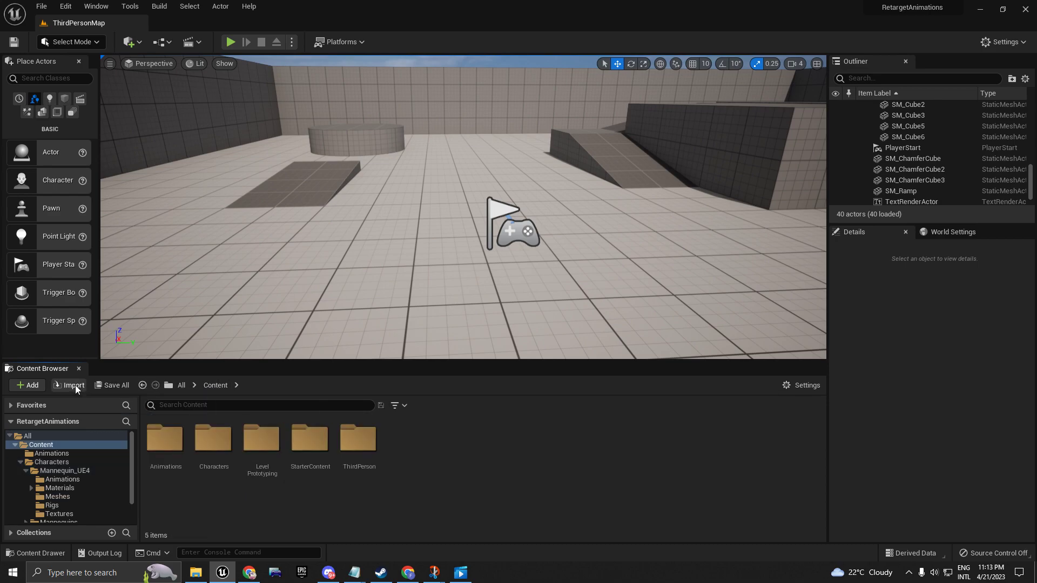
Add the Blueprint Third Person feature pack to the project.
{"action": "left_click", "coordinate": [26, 385]}
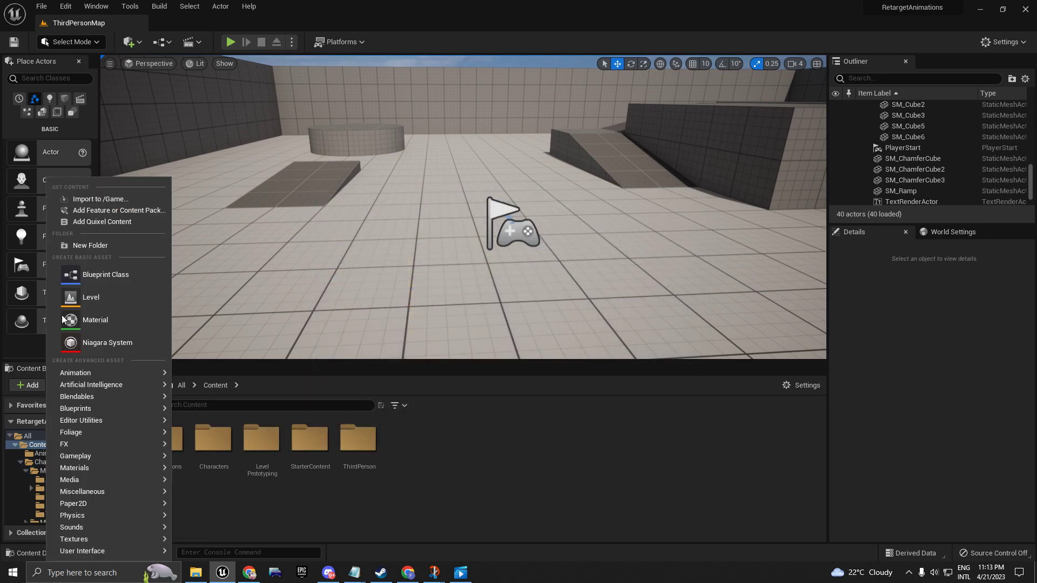
{"action": "left_click", "coordinate": [120, 212]}
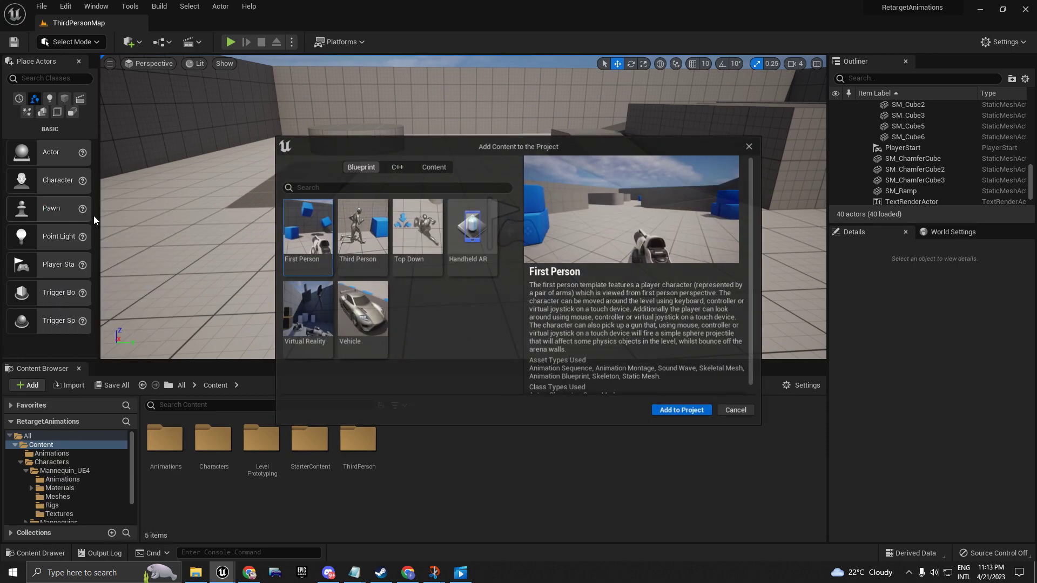
{"action": "left_click", "coordinate": [361, 235]}
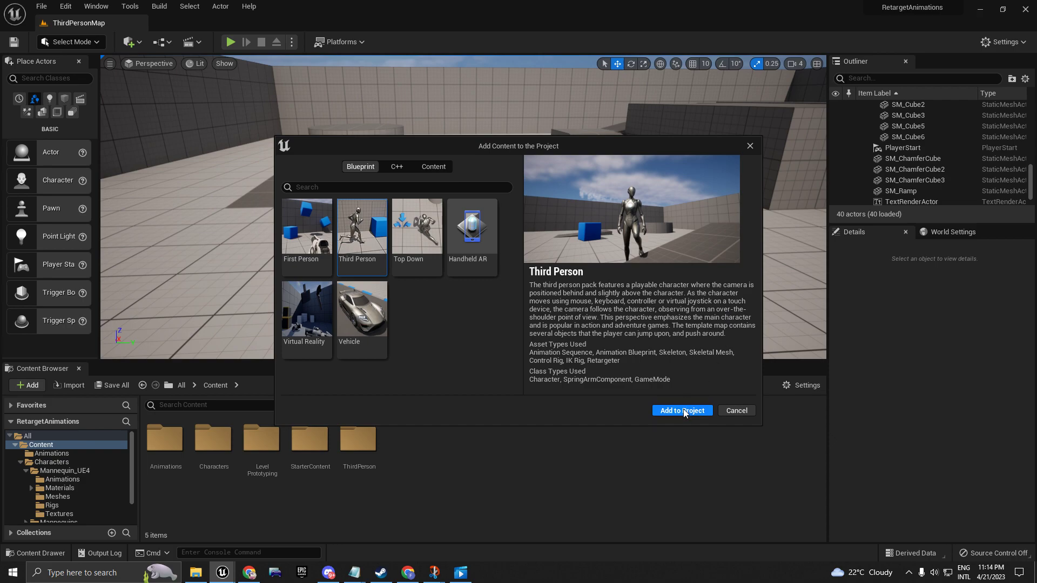
{"action": "left_click", "coordinate": [682, 409]}
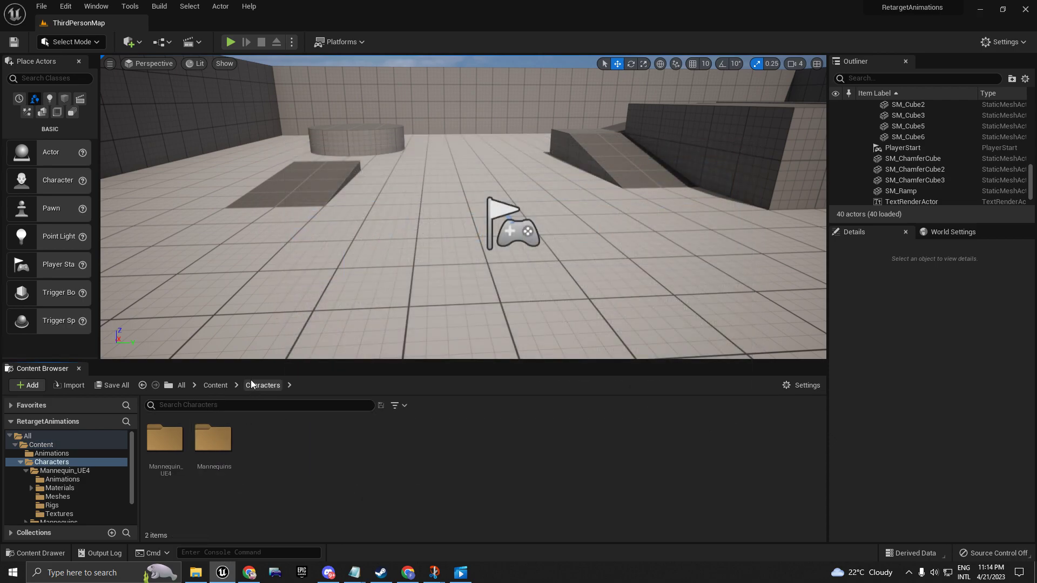
Select SK_Mannequin_Skeleton in Mannequin_UE4 Meshes, then go back up to Content.
{"action": "double_click", "coordinate": [165, 440]}
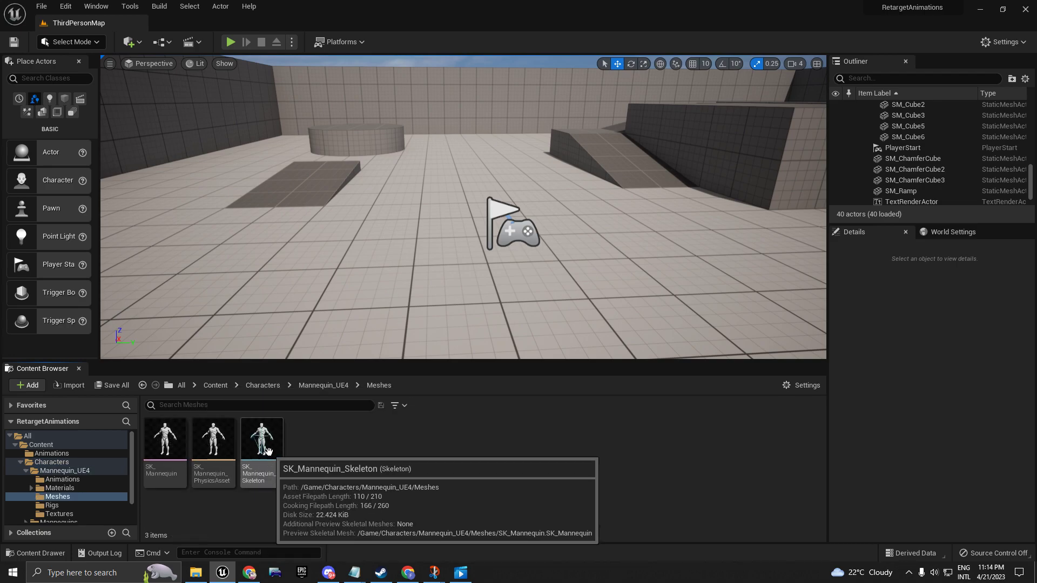
{"action": "left_click", "coordinate": [261, 438]}
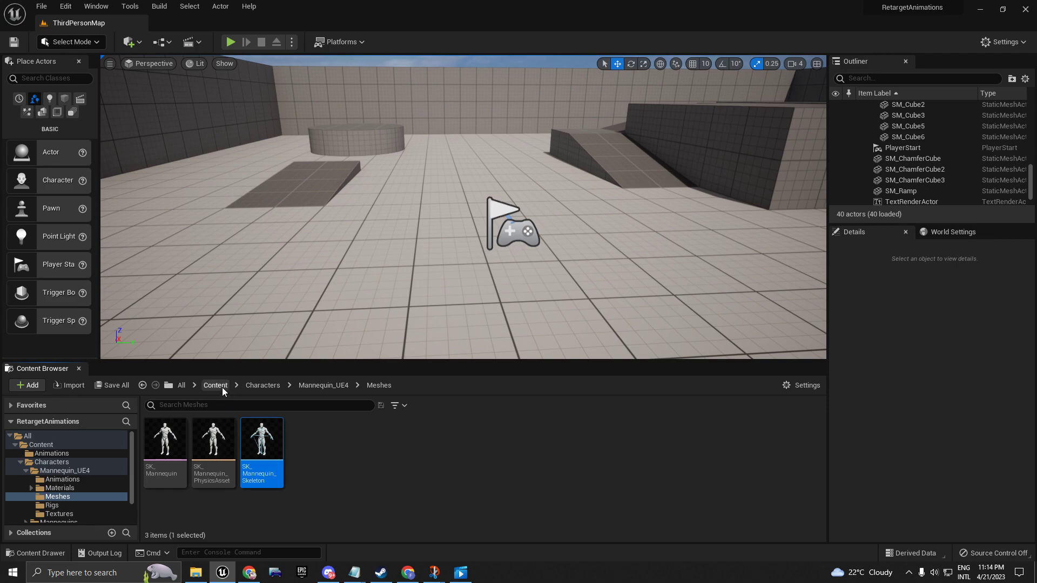
{"action": "left_click", "coordinate": [215, 385]}
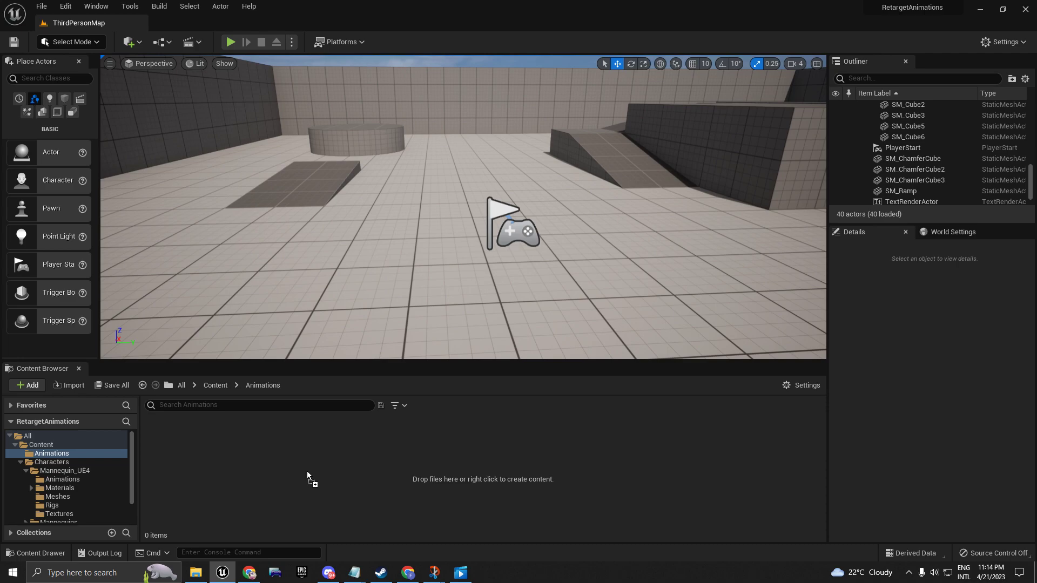
{"action": "mouse_move", "coordinate": [303, 454]}
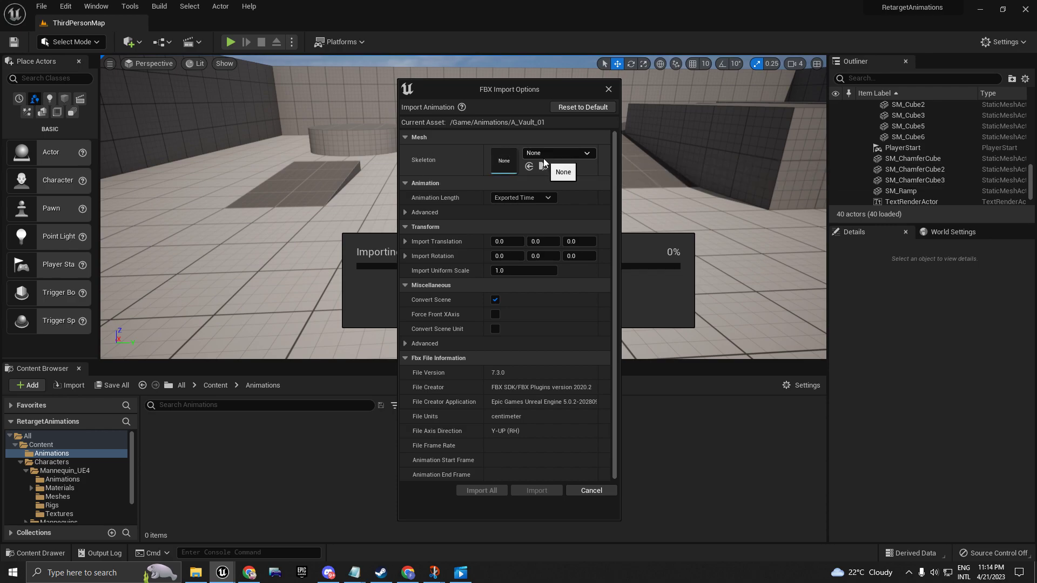
Import A_Vault_01 with Skeleton set to SK_Mannequin_Skeleton using Import All.
{"action": "left_click", "coordinate": [584, 153]}
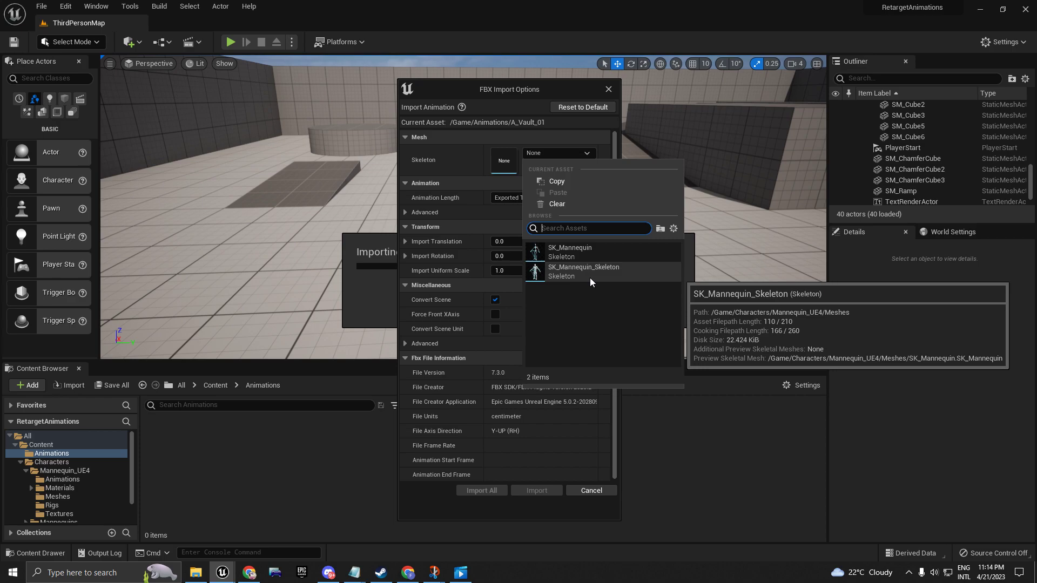
{"action": "left_click", "coordinate": [583, 271]}
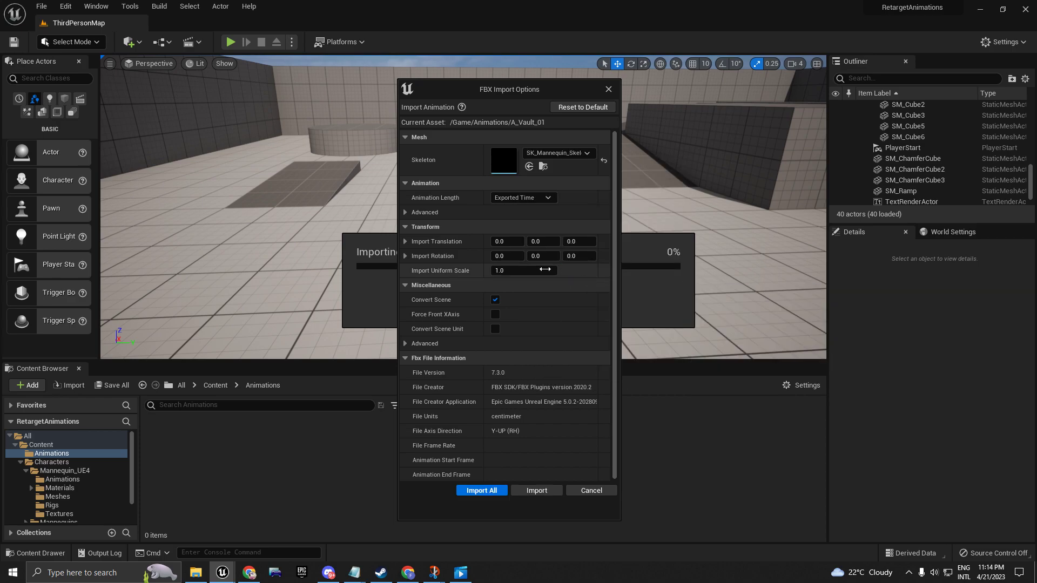
{"action": "left_click", "coordinate": [481, 490]}
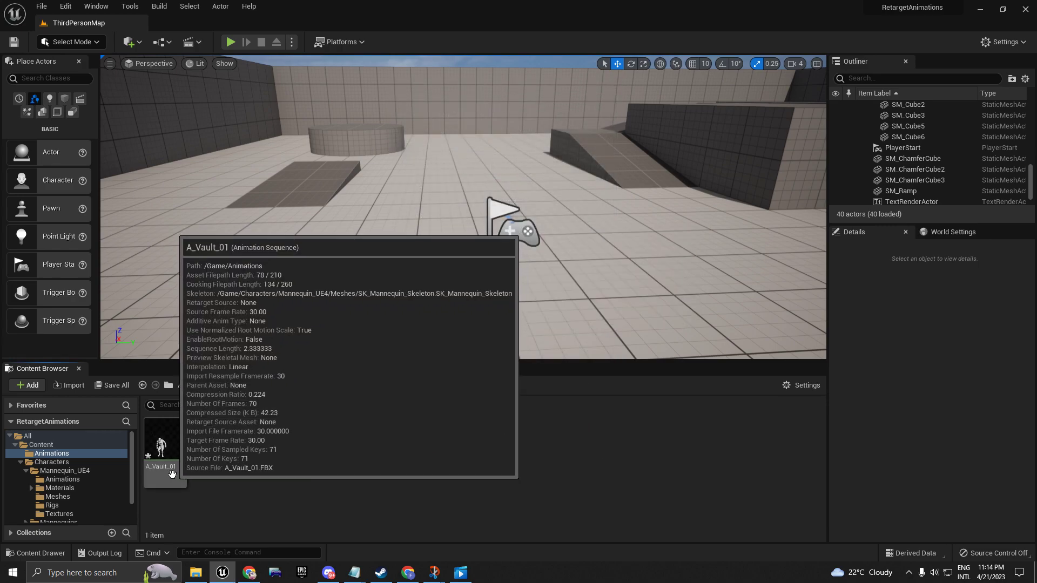
Open A_Vault_01 and reframe the preview viewport to show the whole vault.
{"action": "double_click", "coordinate": [160, 443]}
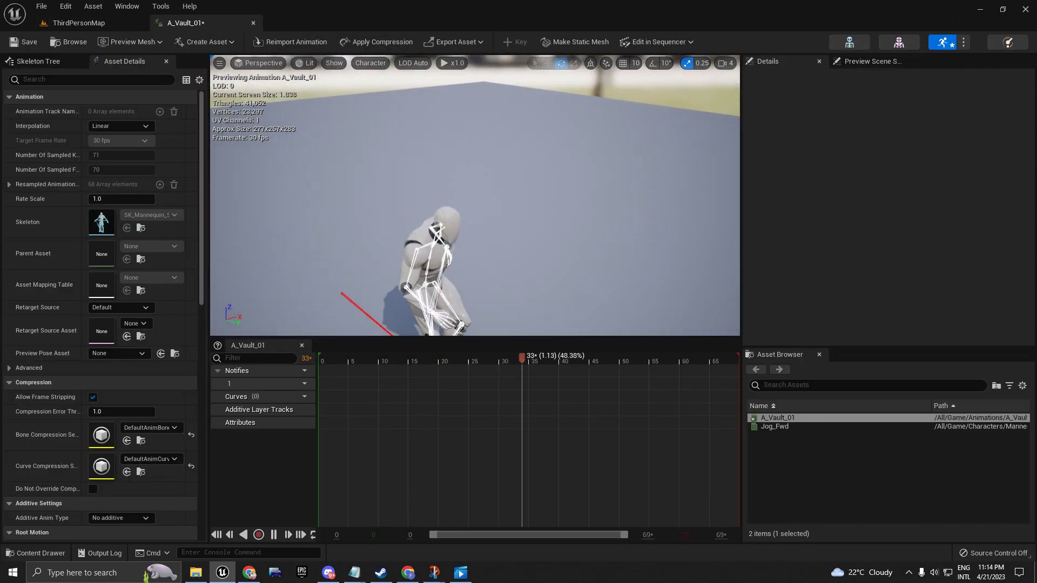
{"action": "left_click_drag", "start_coordinate": [521, 357], "coordinate": [462, 357]}
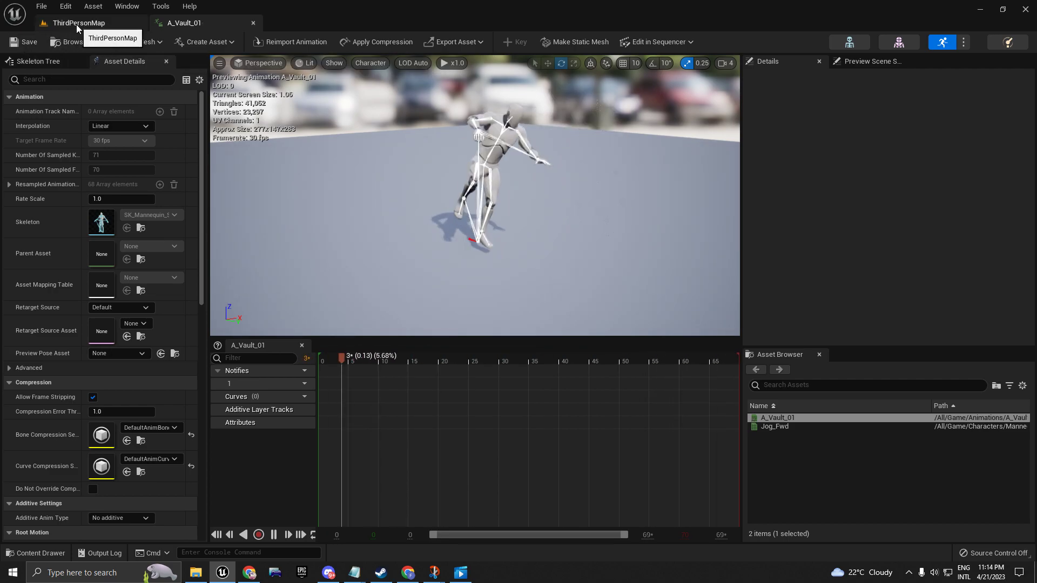
Filter the Content folder by 'rtg' and select RTG_UE4Manny_UE5Manny.
{"action": "left_click", "coordinate": [78, 22]}
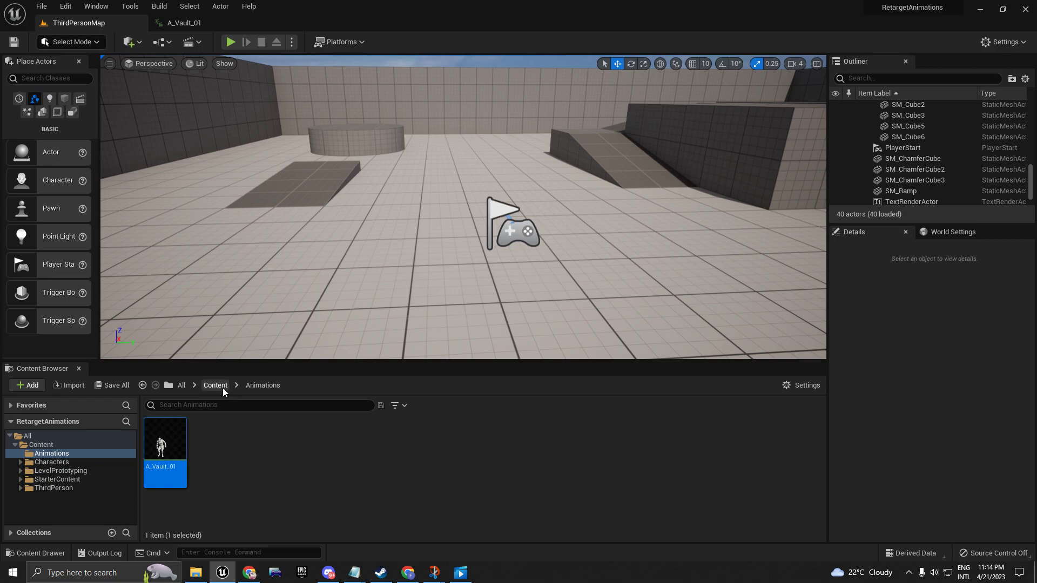
{"action": "left_click", "coordinate": [215, 385]}
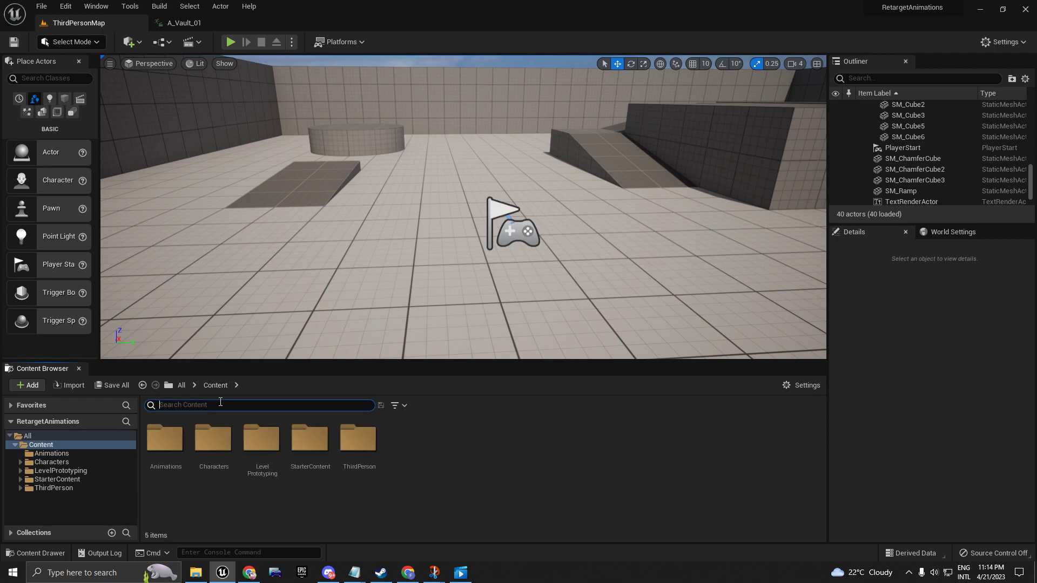
{"action": "mouse_move", "coordinate": [183, 414]}
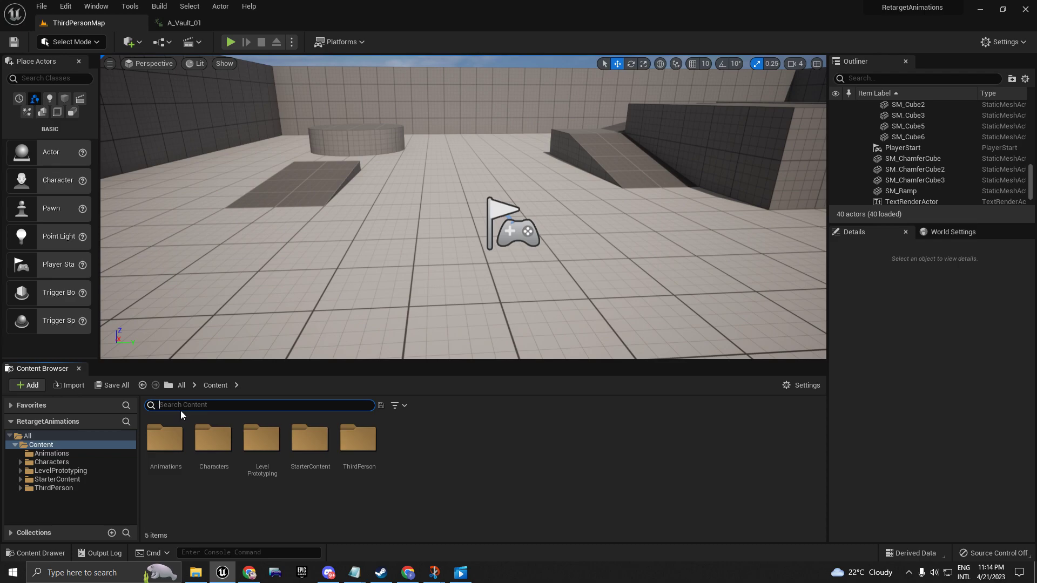
{"action": "type", "text": "rtg"}
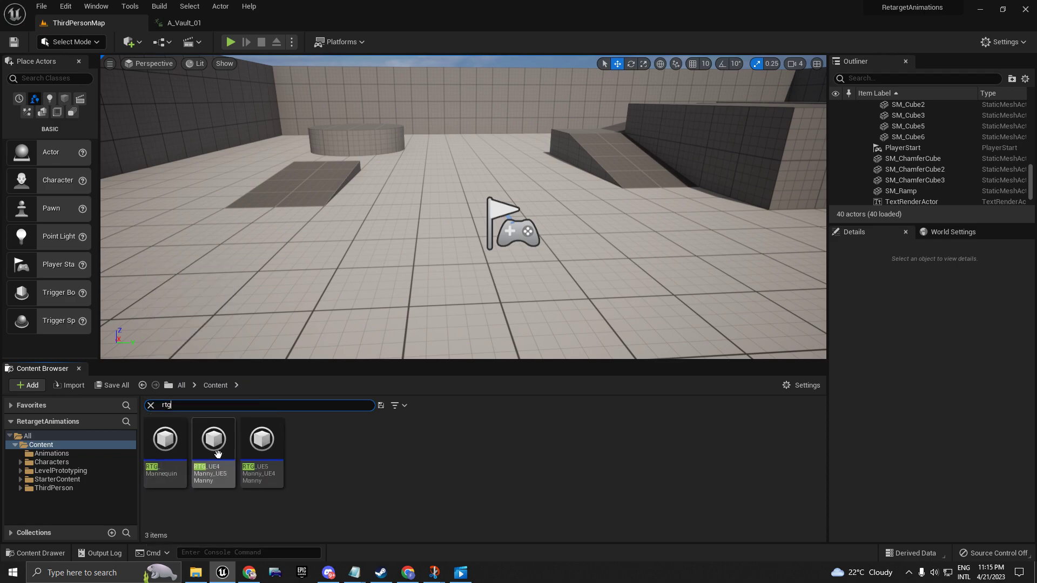
{"action": "mouse_move", "coordinate": [212, 449]}
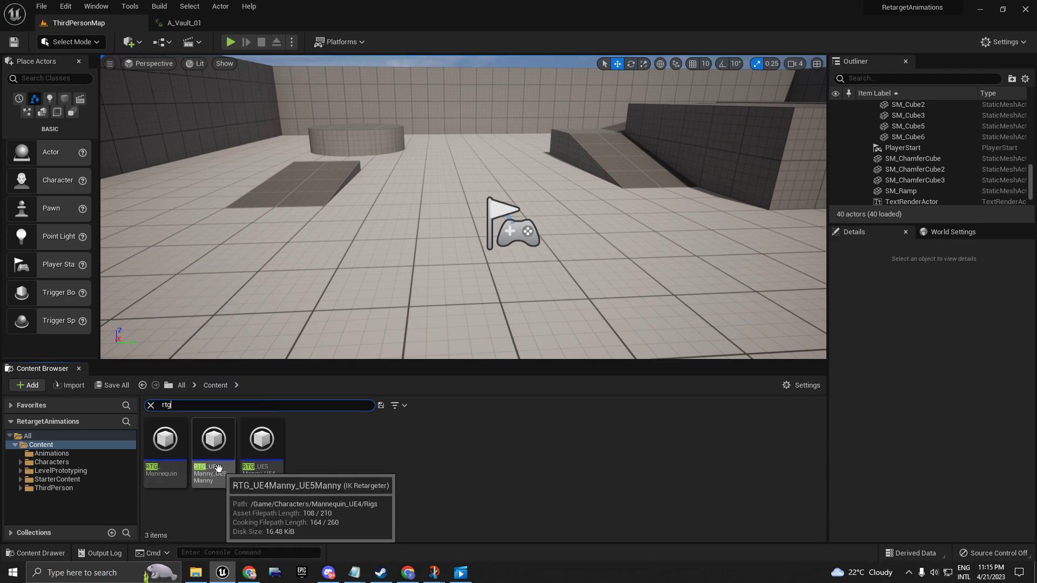
{"action": "left_click", "coordinate": [165, 439]}
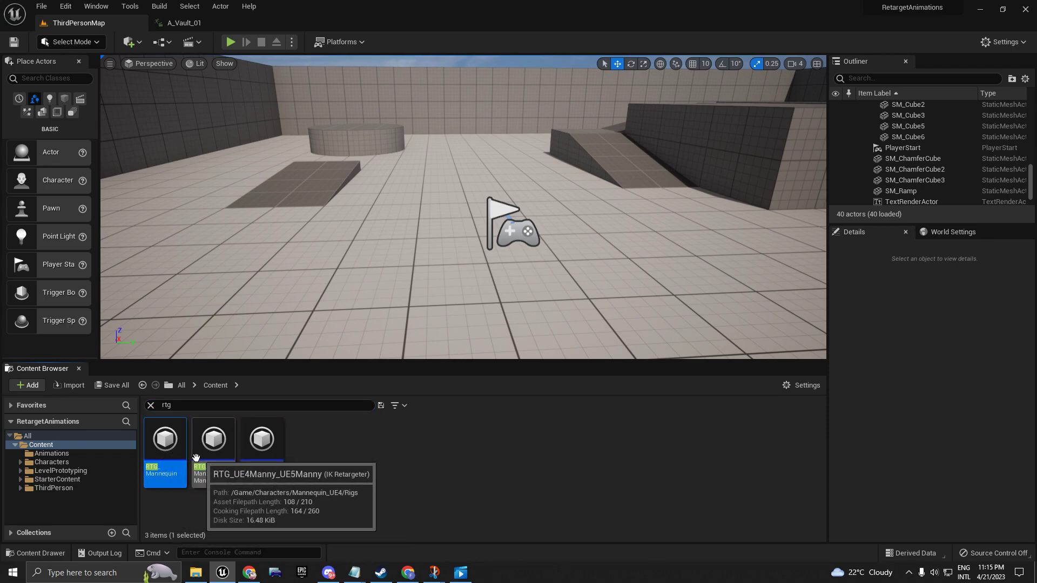
{"action": "mouse_move", "coordinate": [165, 469]}
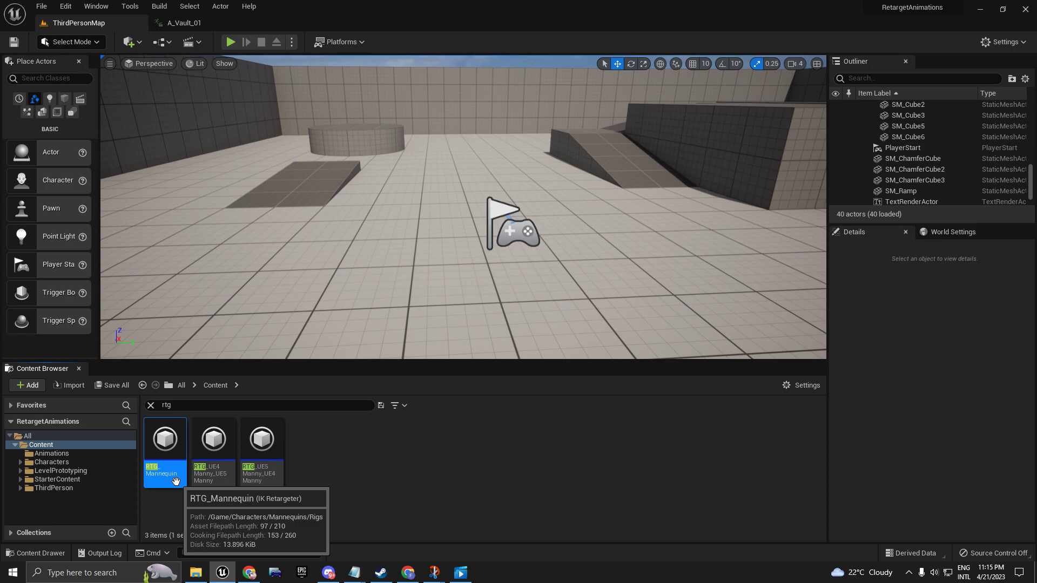
{"action": "left_click", "coordinate": [212, 438]}
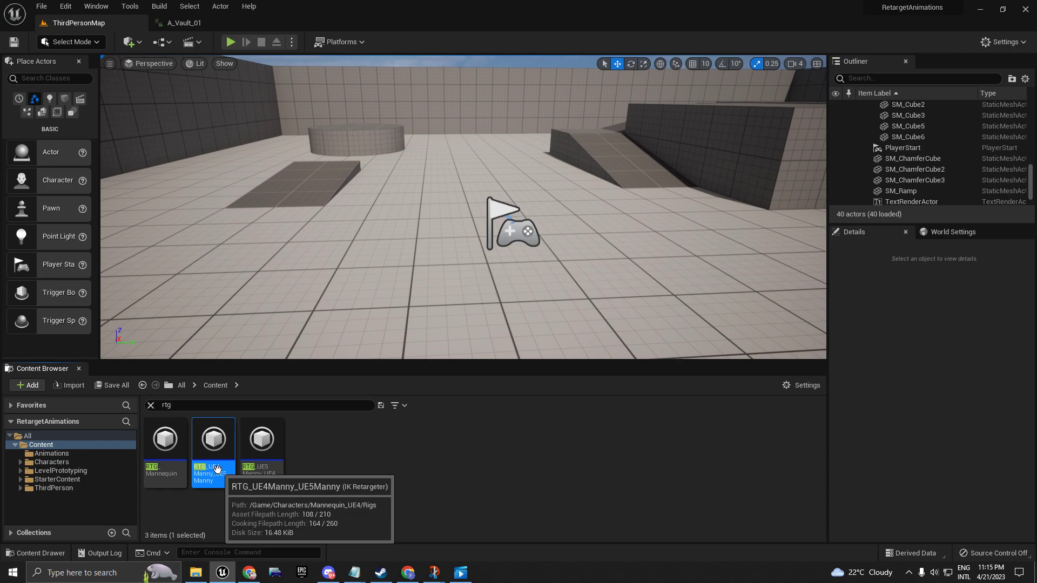
{"action": "mouse_move", "coordinate": [215, 480]}
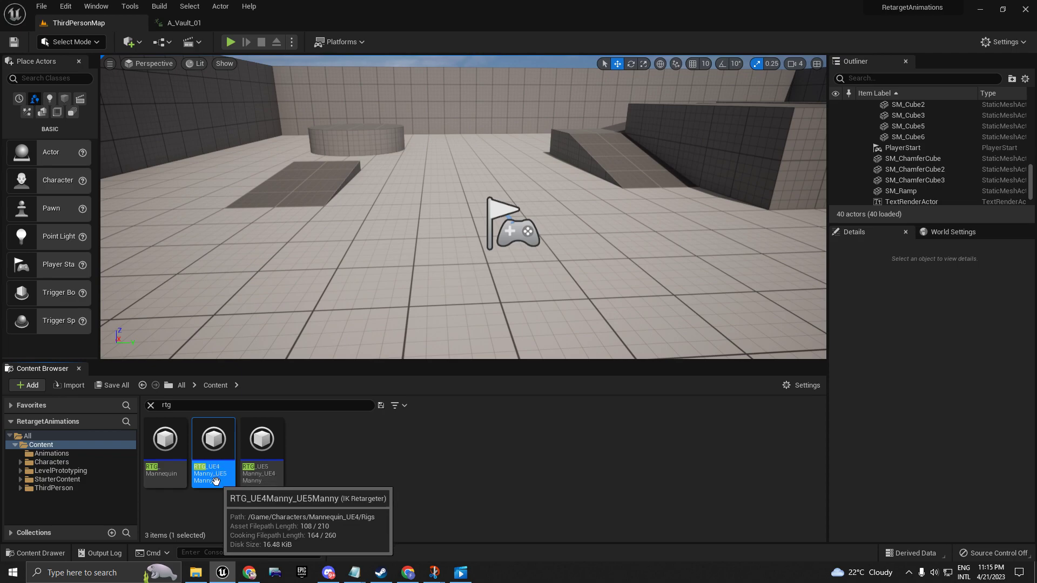
{"action": "mouse_move", "coordinate": [230, 475]}
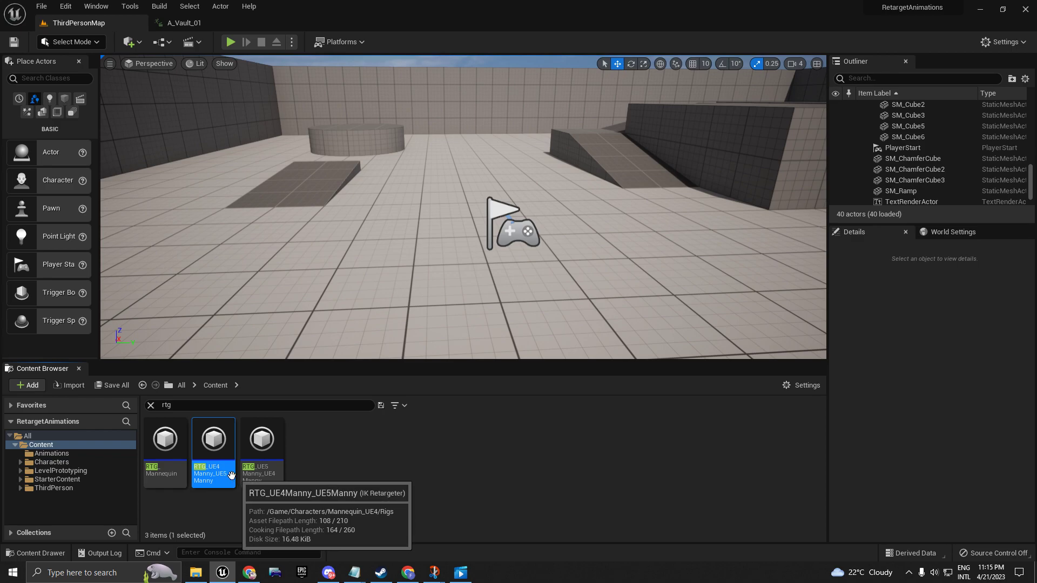
{"action": "mouse_move", "coordinate": [221, 500]}
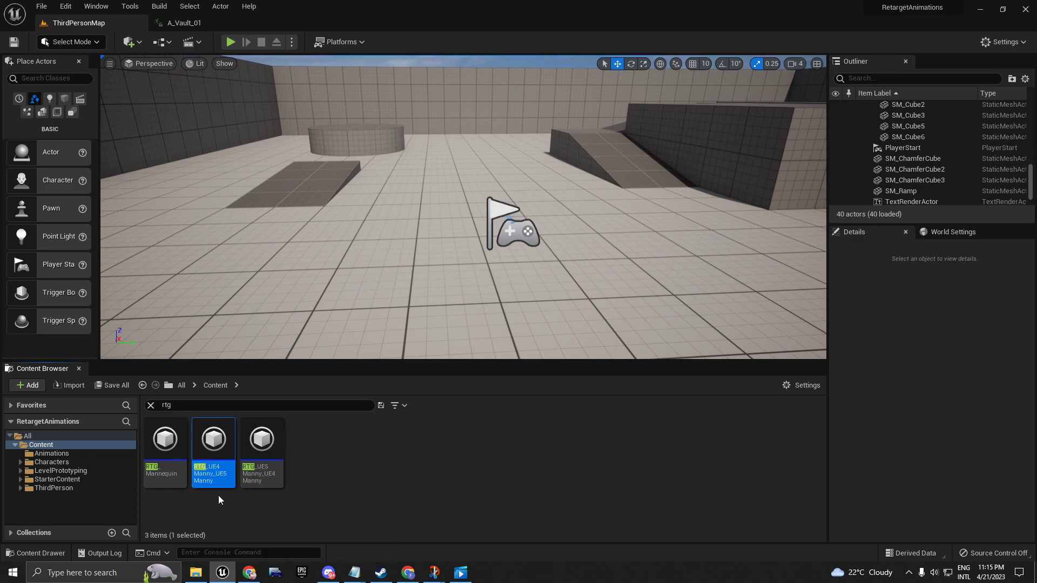
Open RTG_UE4Manny_UE5Manny and set its Target Preview Mesh to SKM_Quinn.
{"action": "double_click", "coordinate": [212, 438]}
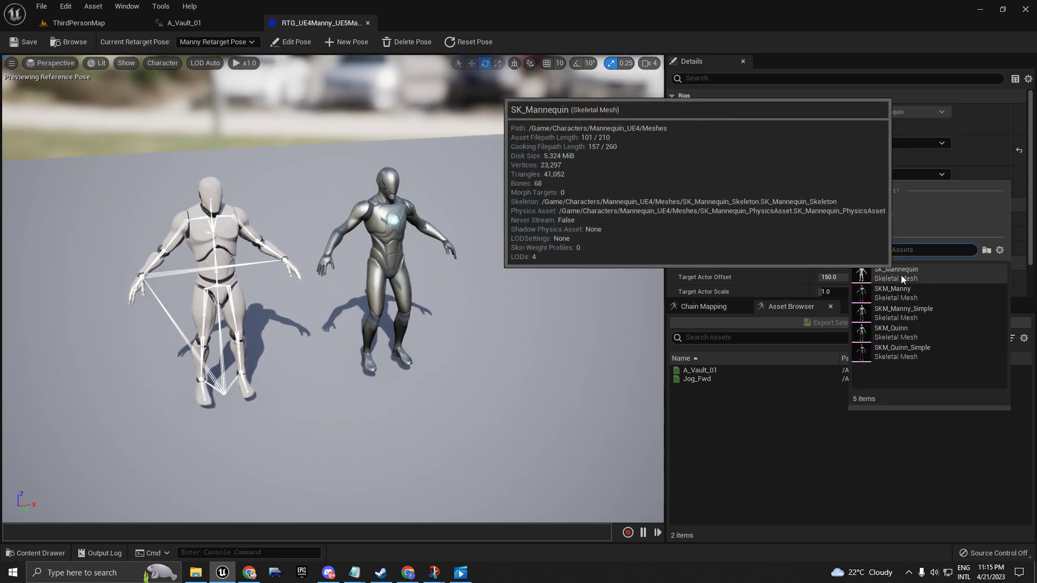
{"action": "left_click", "coordinate": [896, 269]}
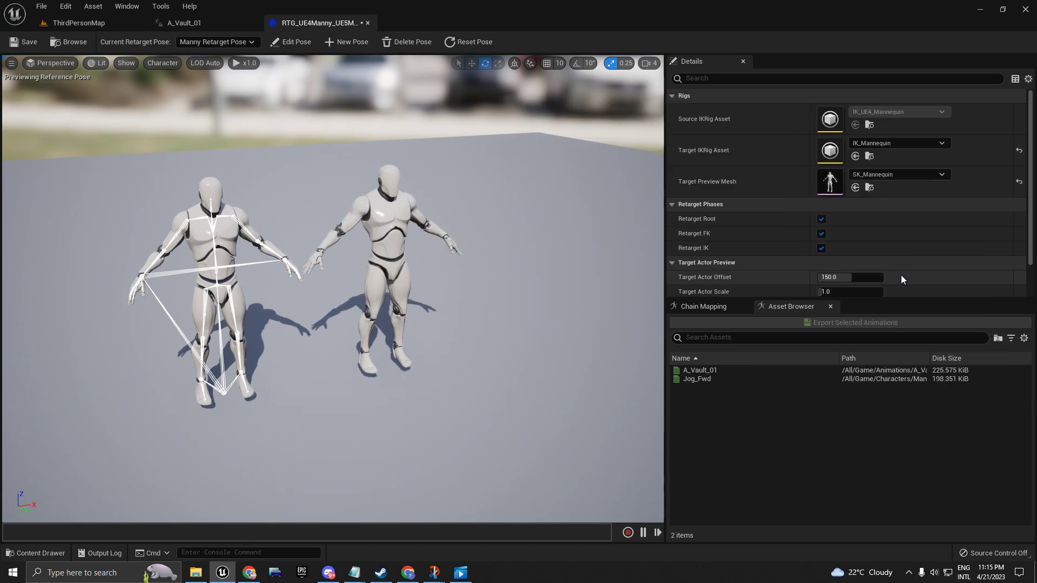
{"action": "left_click", "coordinate": [940, 174]}
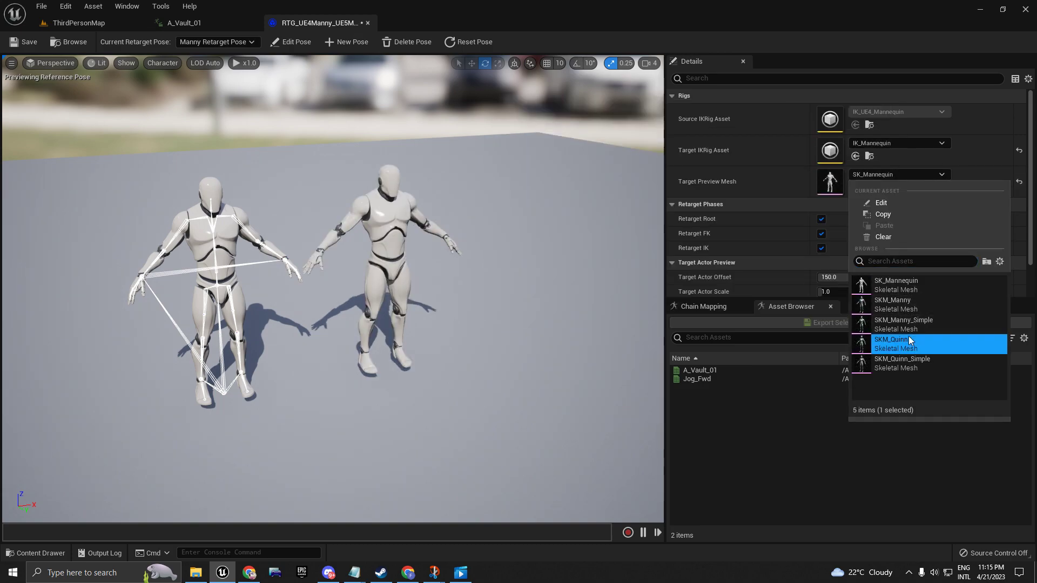
{"action": "left_click", "coordinate": [891, 339]}
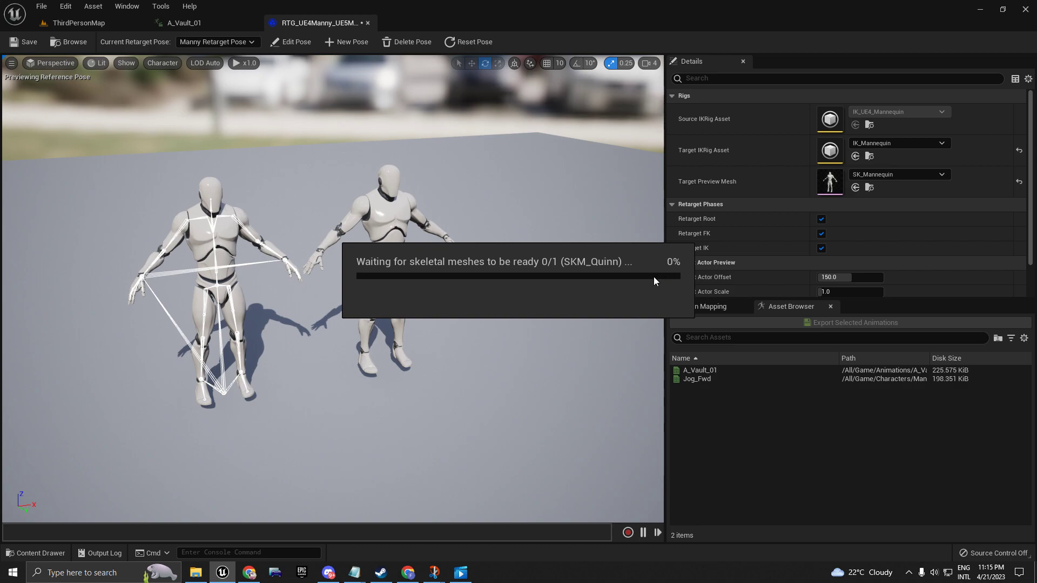
{"action": "mouse_move", "coordinate": [598, 279]}
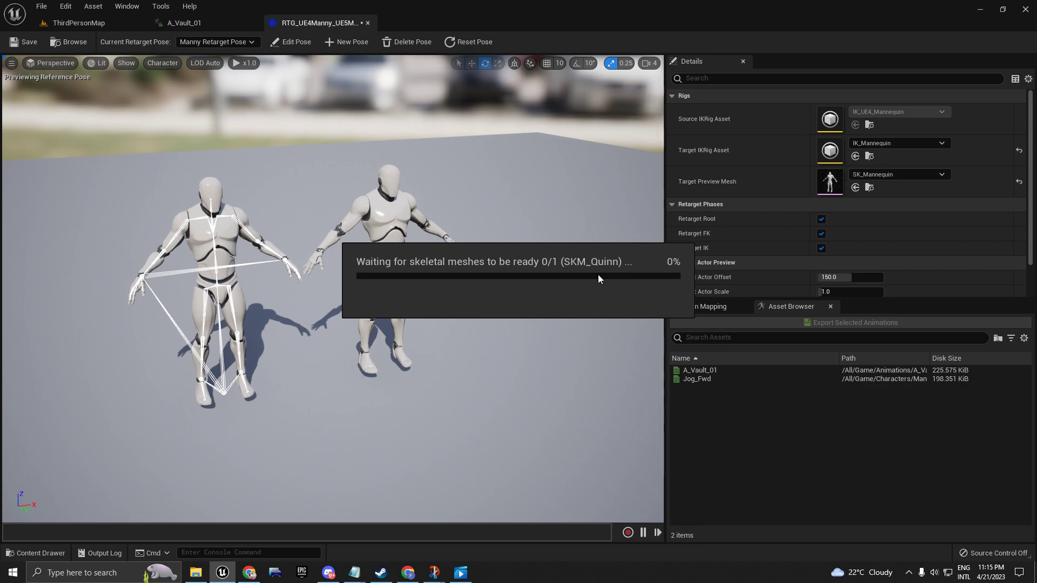
{"action": "mouse_move", "coordinate": [880, 192]}
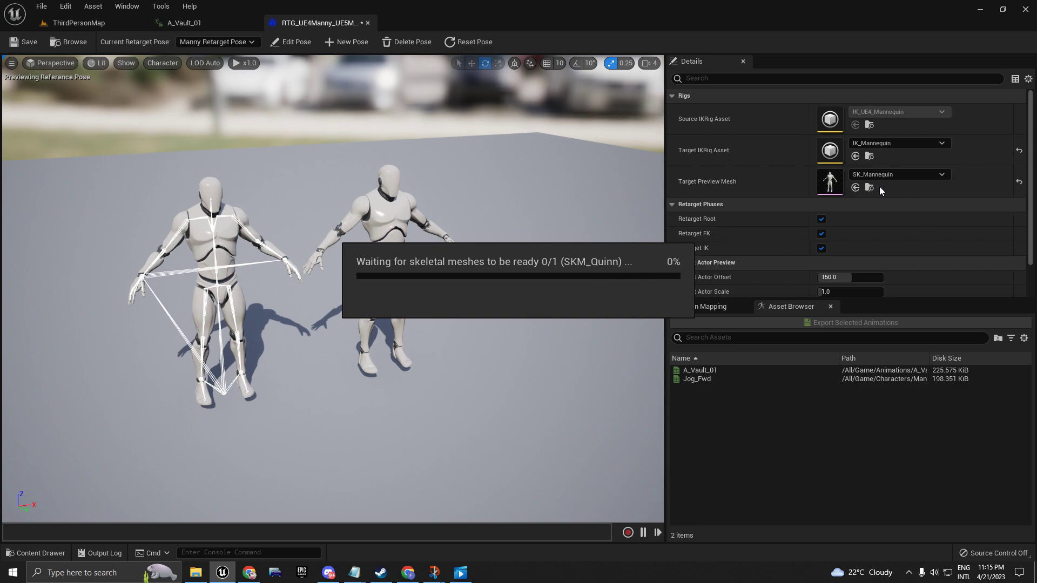
{"action": "mouse_move", "coordinate": [884, 182]}
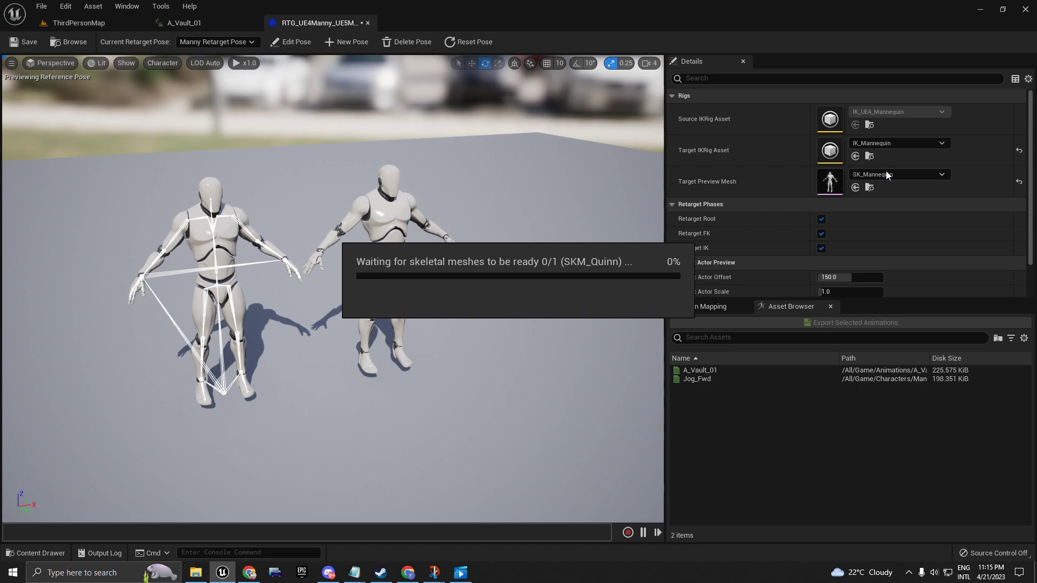
{"action": "mouse_move", "coordinate": [633, 264]}
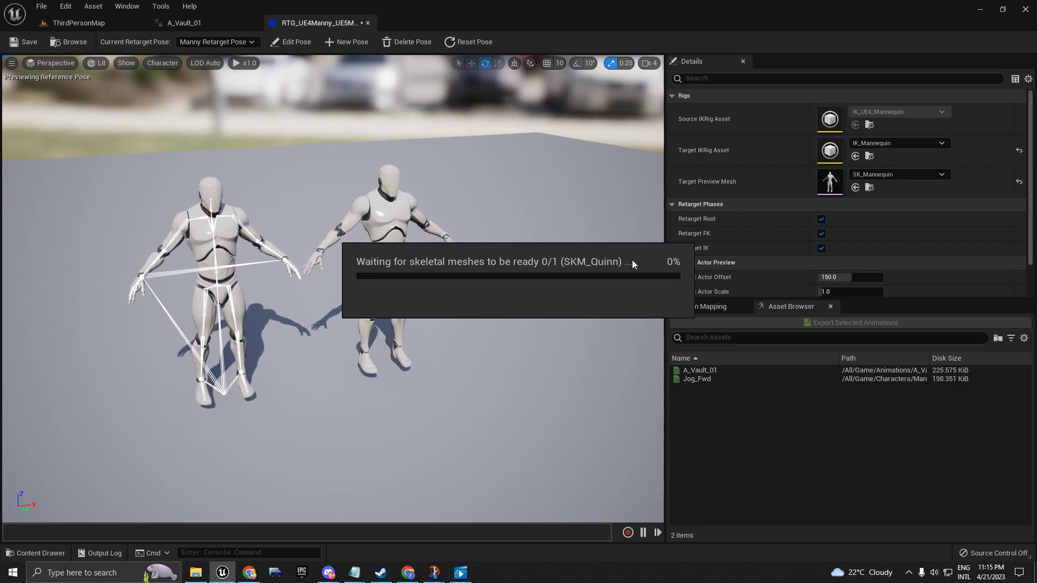
{"action": "mouse_move", "coordinate": [473, 291]}
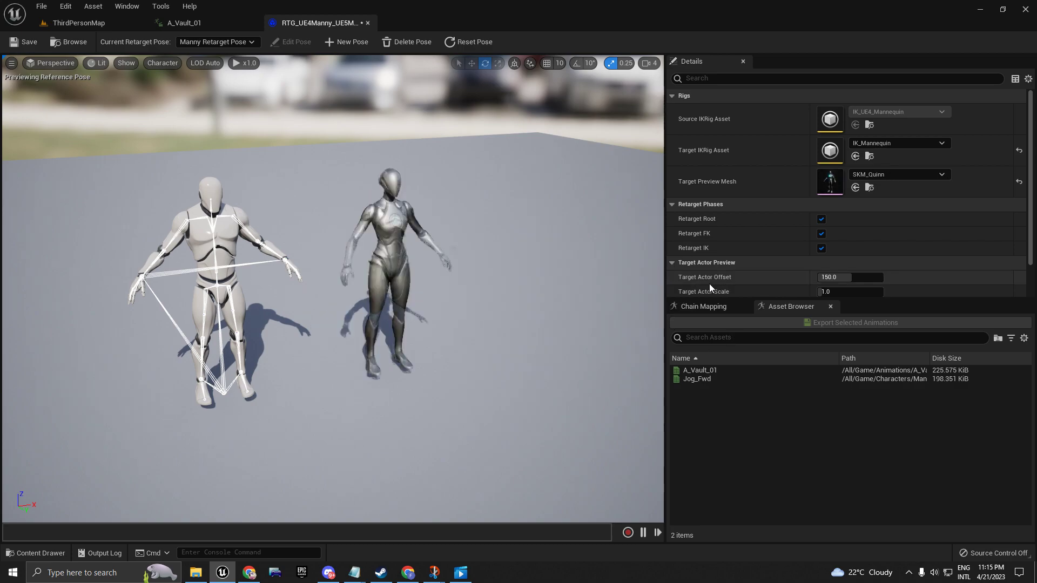
Play A_Vault_01 in the retargeter and scrub to the crouched mid-vault pose.
{"action": "right_click", "coordinate": [854, 181]}
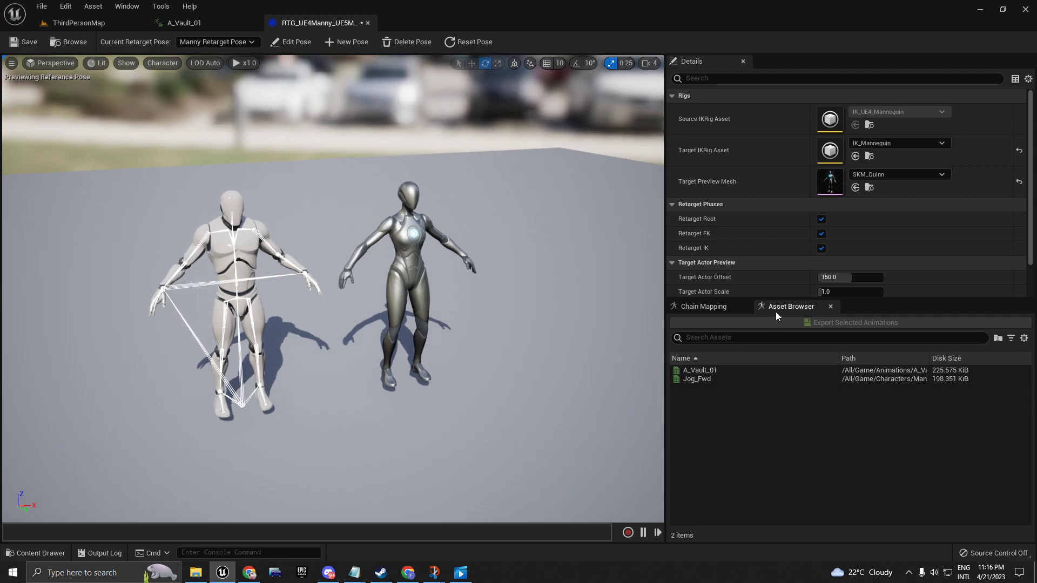
{"action": "mouse_move", "coordinate": [699, 370]}
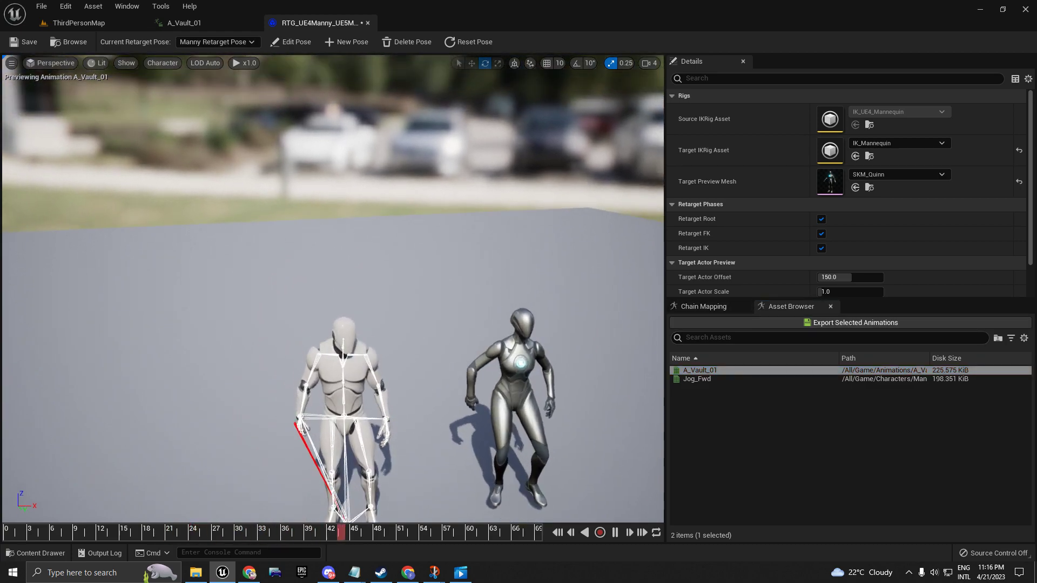
{"action": "left_click", "coordinate": [613, 532]}
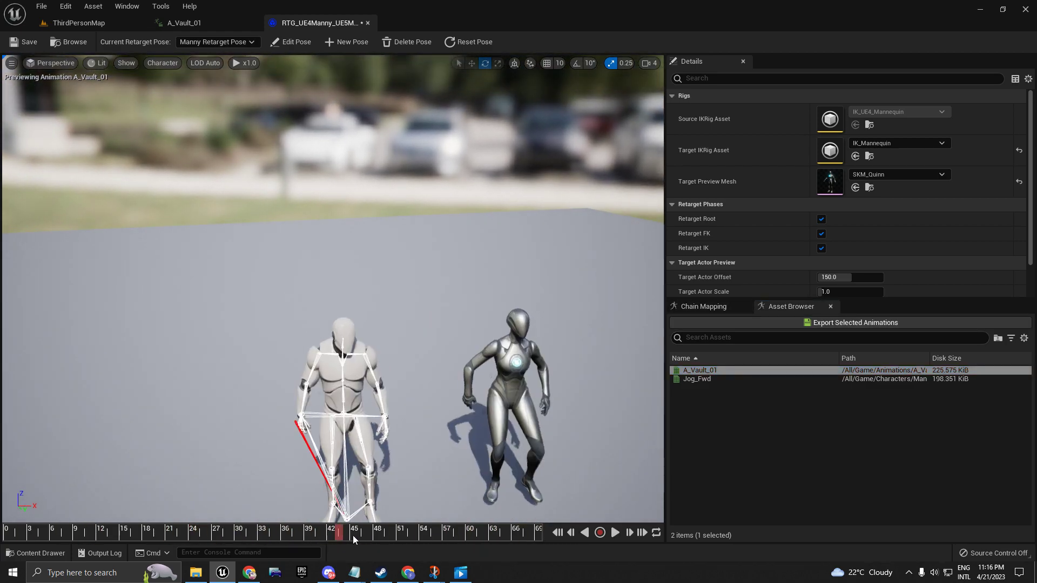
{"action": "left_click_drag", "start_coordinate": [338, 531], "coordinate": [100, 531]}
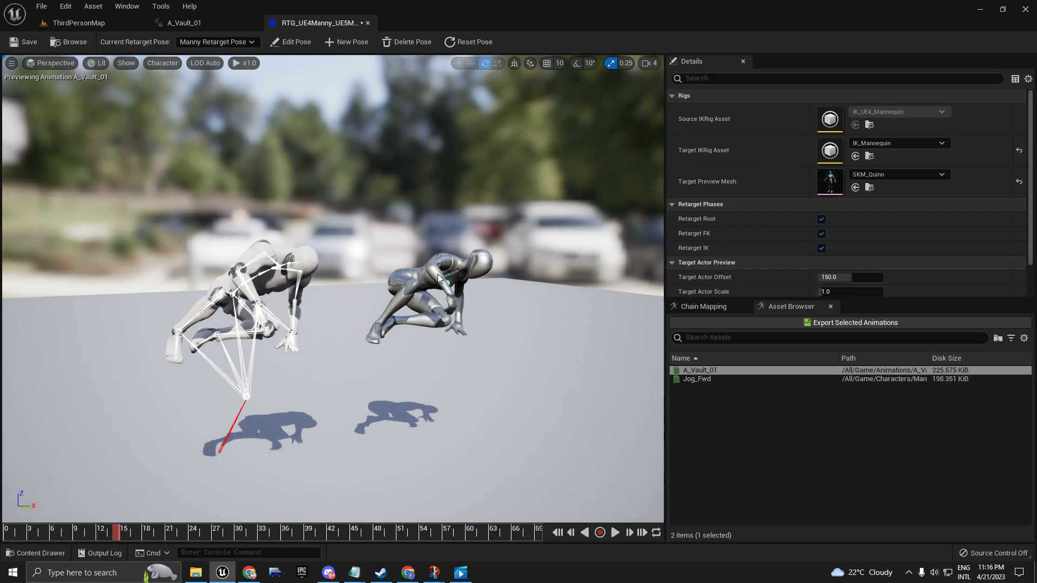
{"action": "mouse_move", "coordinate": [552, 297]}
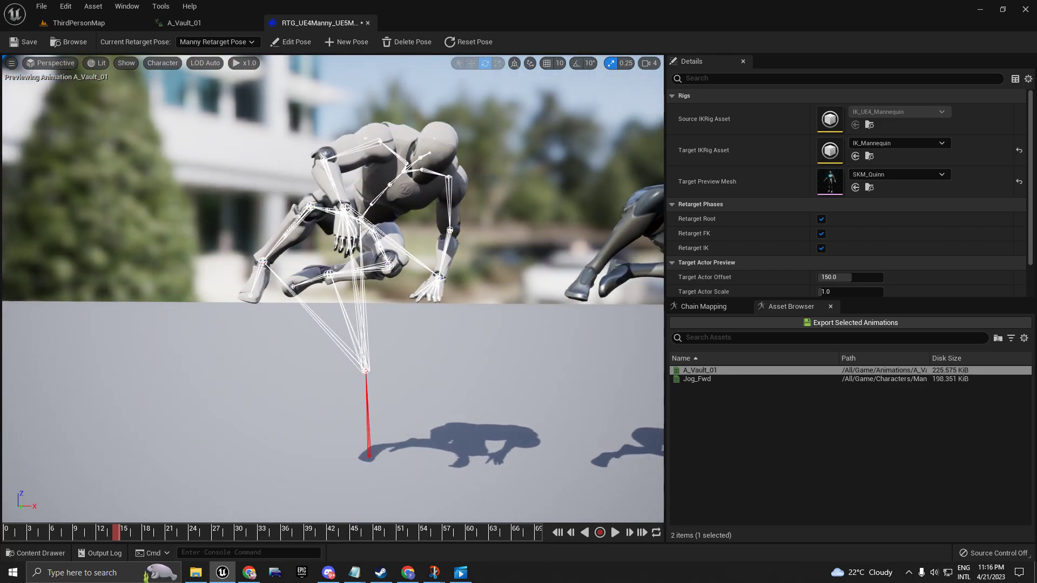
{"action": "mouse_move", "coordinate": [693, 247]}
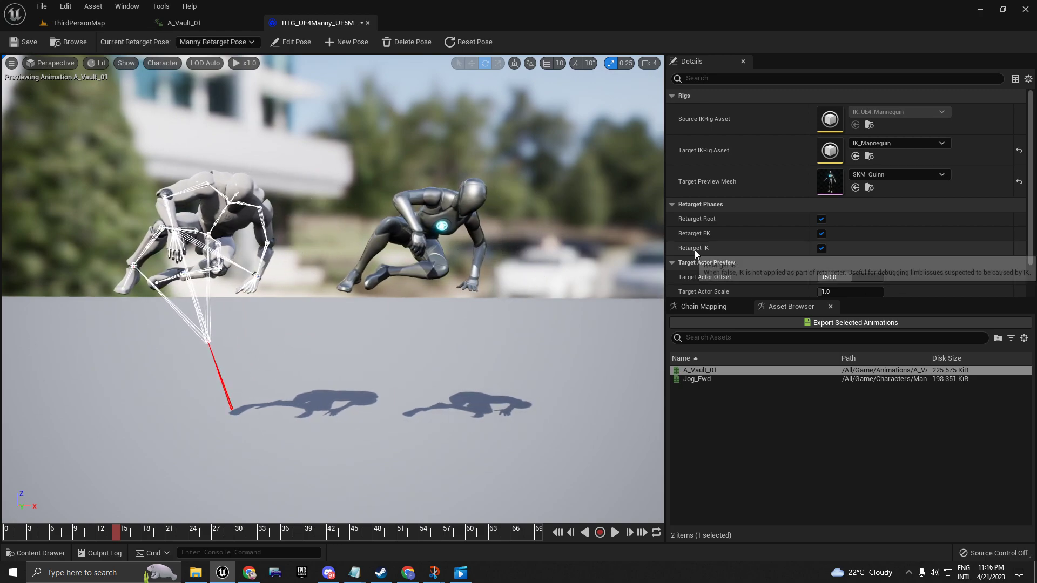
{"action": "mouse_move", "coordinate": [769, 258]}
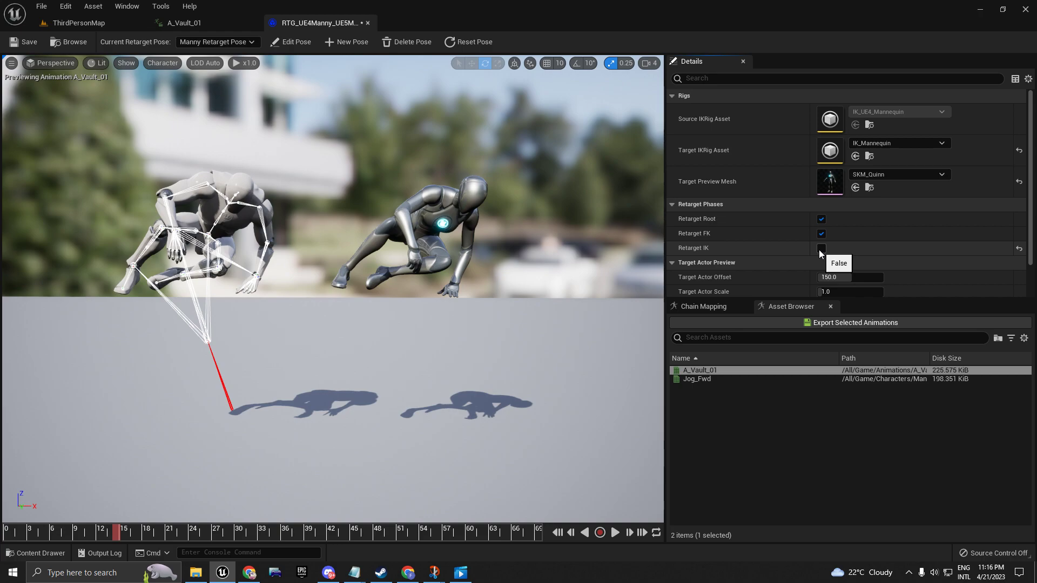
{"action": "left_click", "coordinate": [821, 248]}
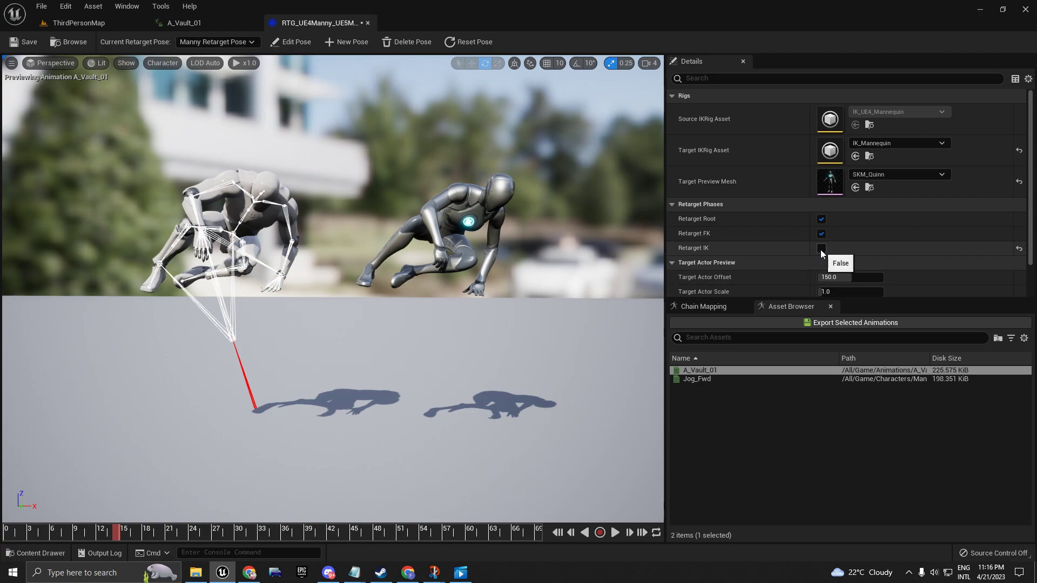
{"action": "left_click", "coordinate": [821, 247]}
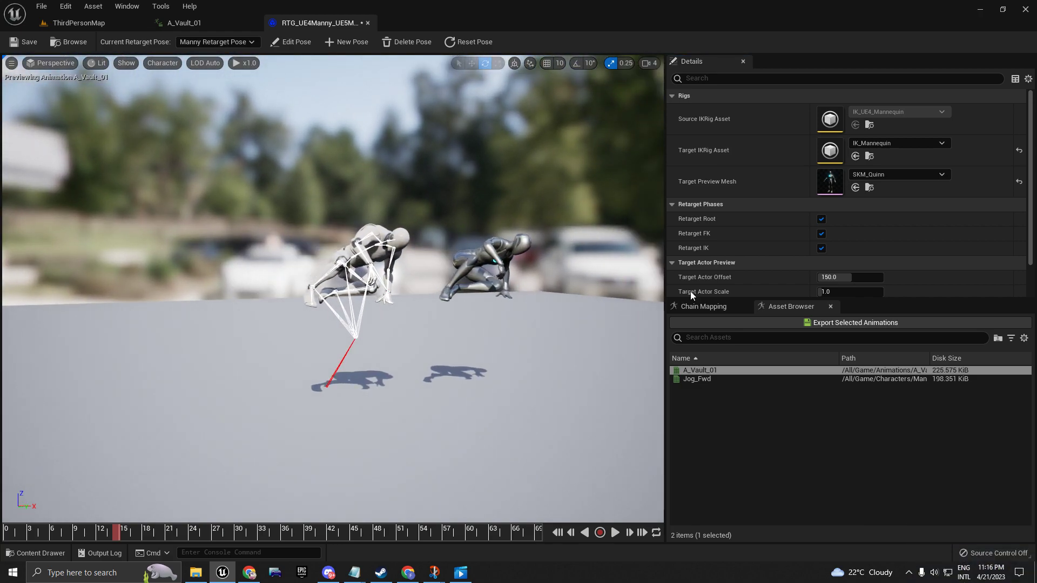
{"action": "mouse_move", "coordinate": [853, 323]}
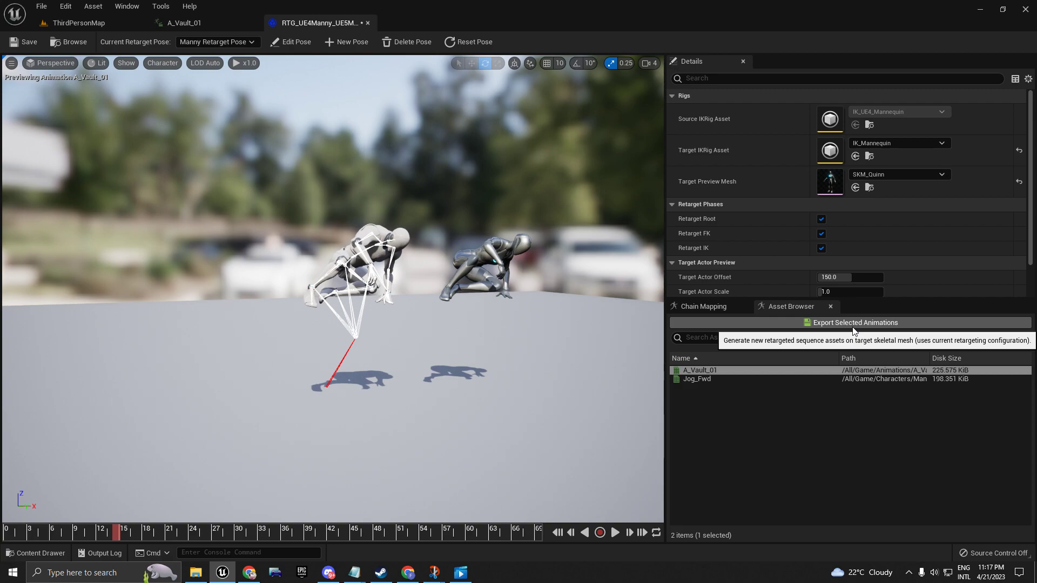
Export the retargeted vault animation to the Animations folder.
{"action": "left_click", "coordinate": [854, 323]}
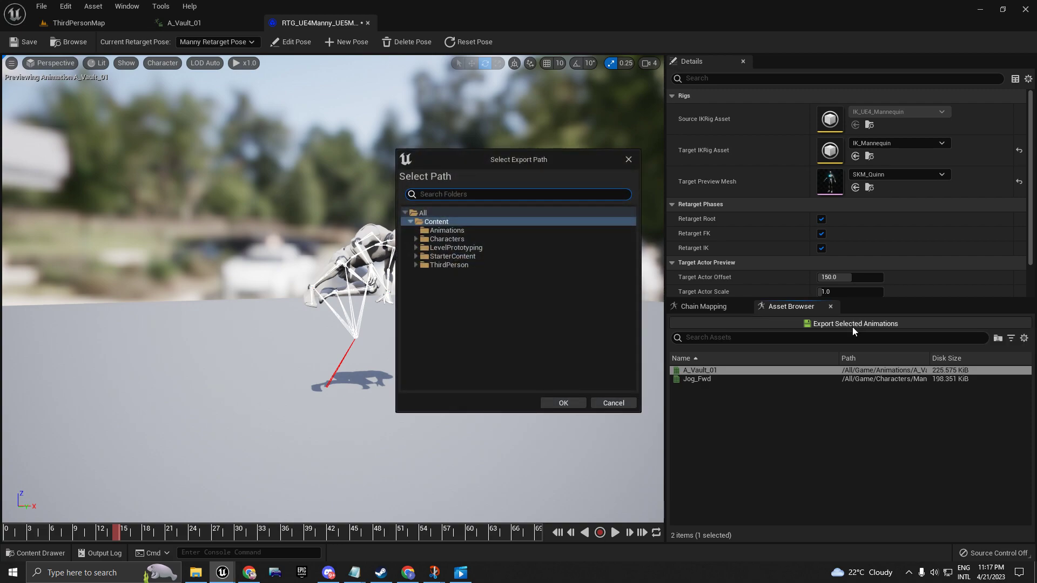
{"action": "left_click", "coordinate": [445, 230]}
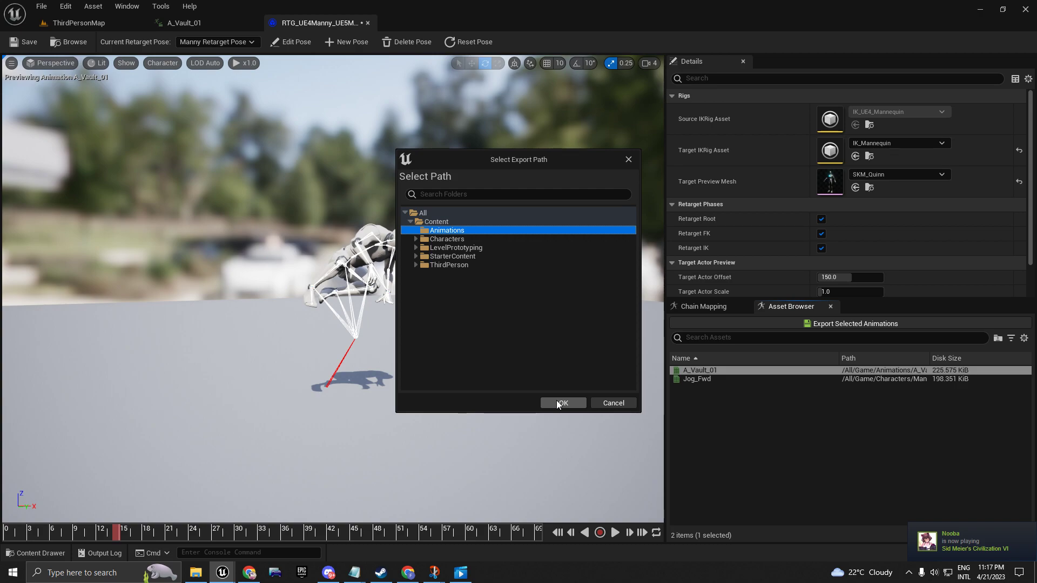
{"action": "left_click", "coordinate": [561, 403]}
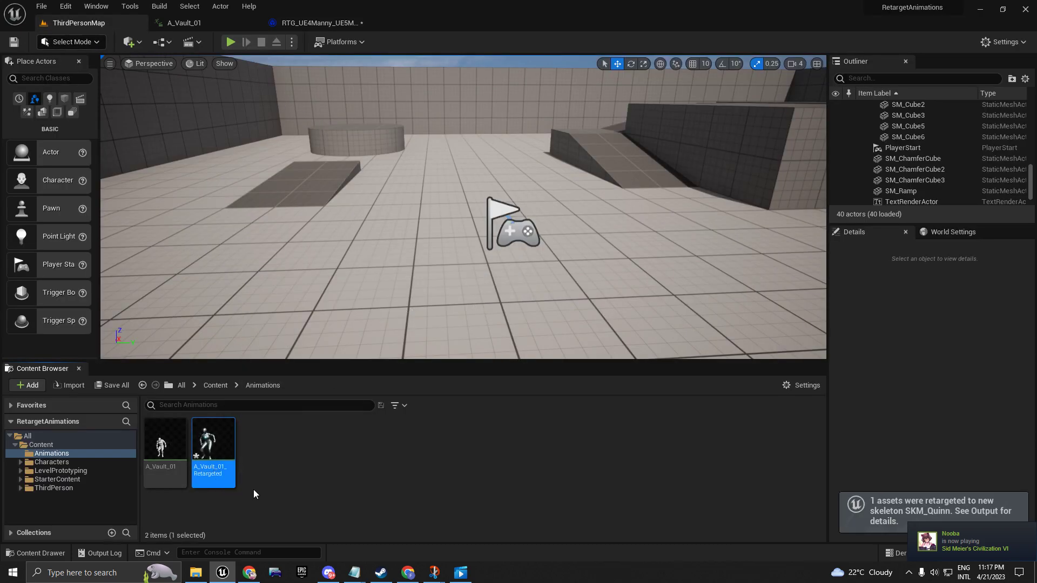
Open A_Vault_01_Retargeted to preview the vault playing on Quinn.
{"action": "double_click", "coordinate": [212, 438]}
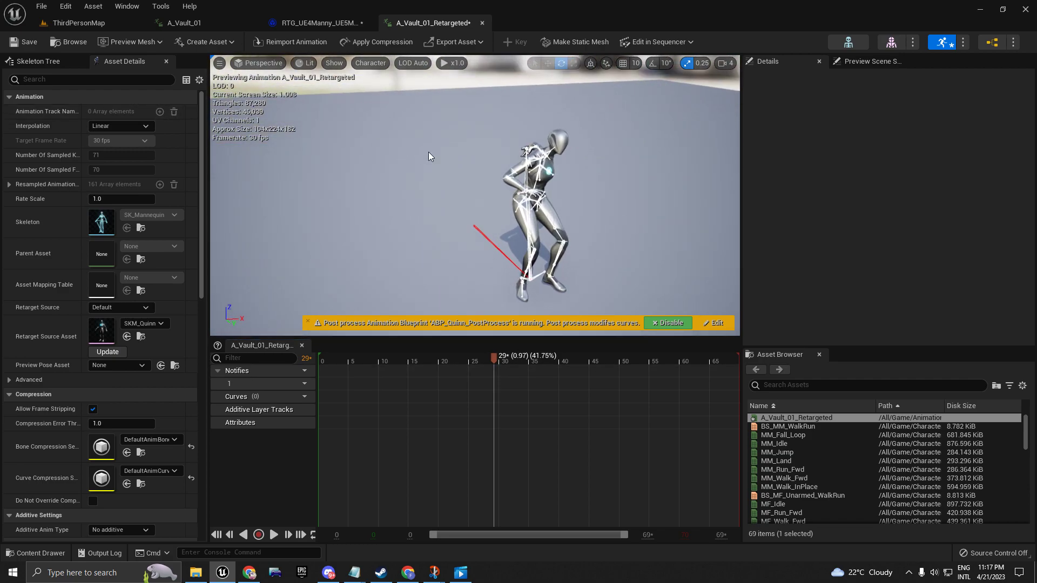
{"action": "mouse_move", "coordinate": [455, 171]}
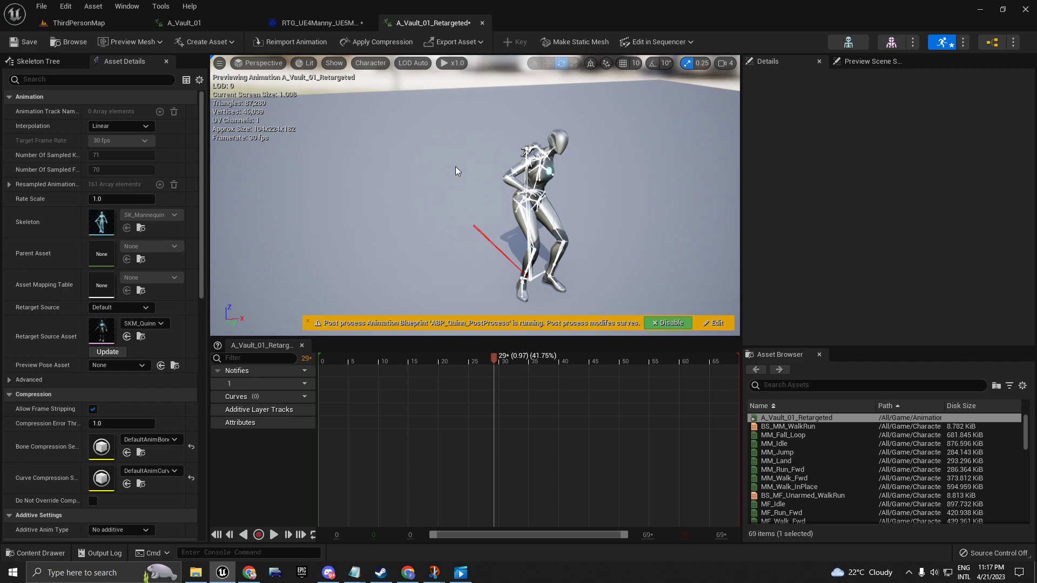